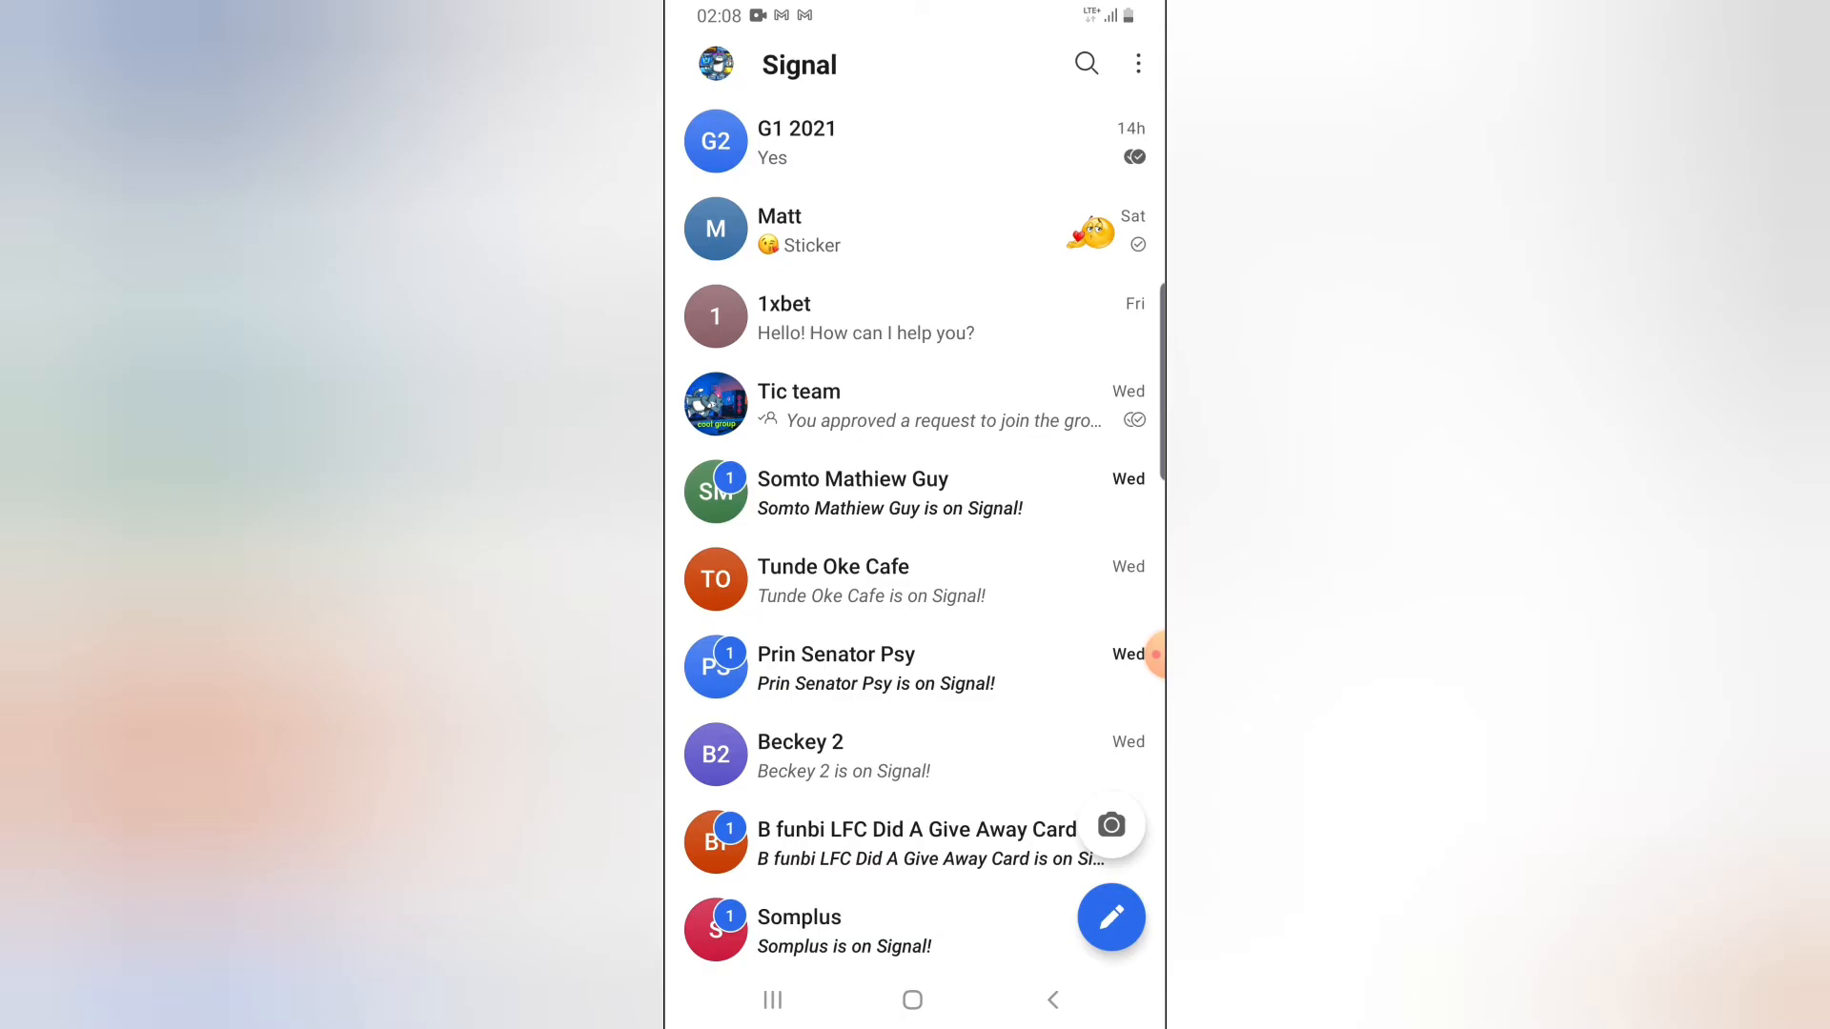
Check Matt's contact details and briefly view his conversation before returning to the chat list
{"action": "left_click", "coordinate": [797, 141]}
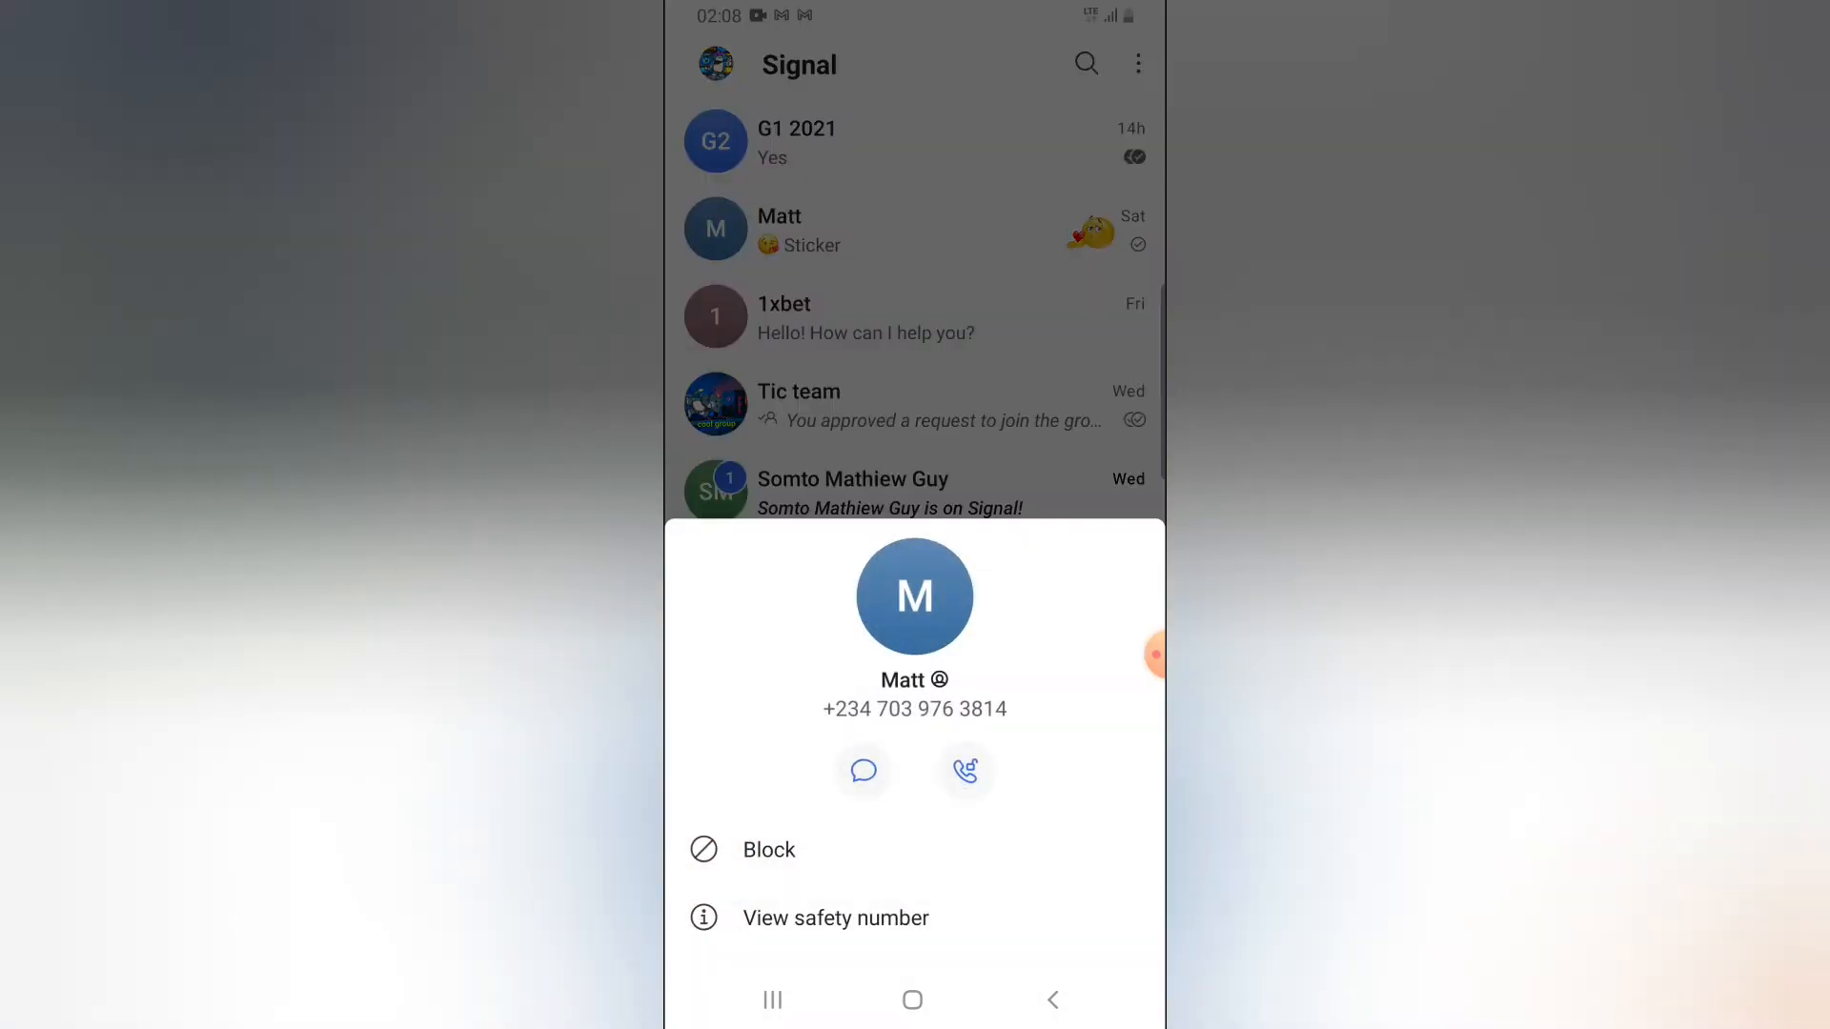
{"action": "left_click", "coordinate": [862, 770]}
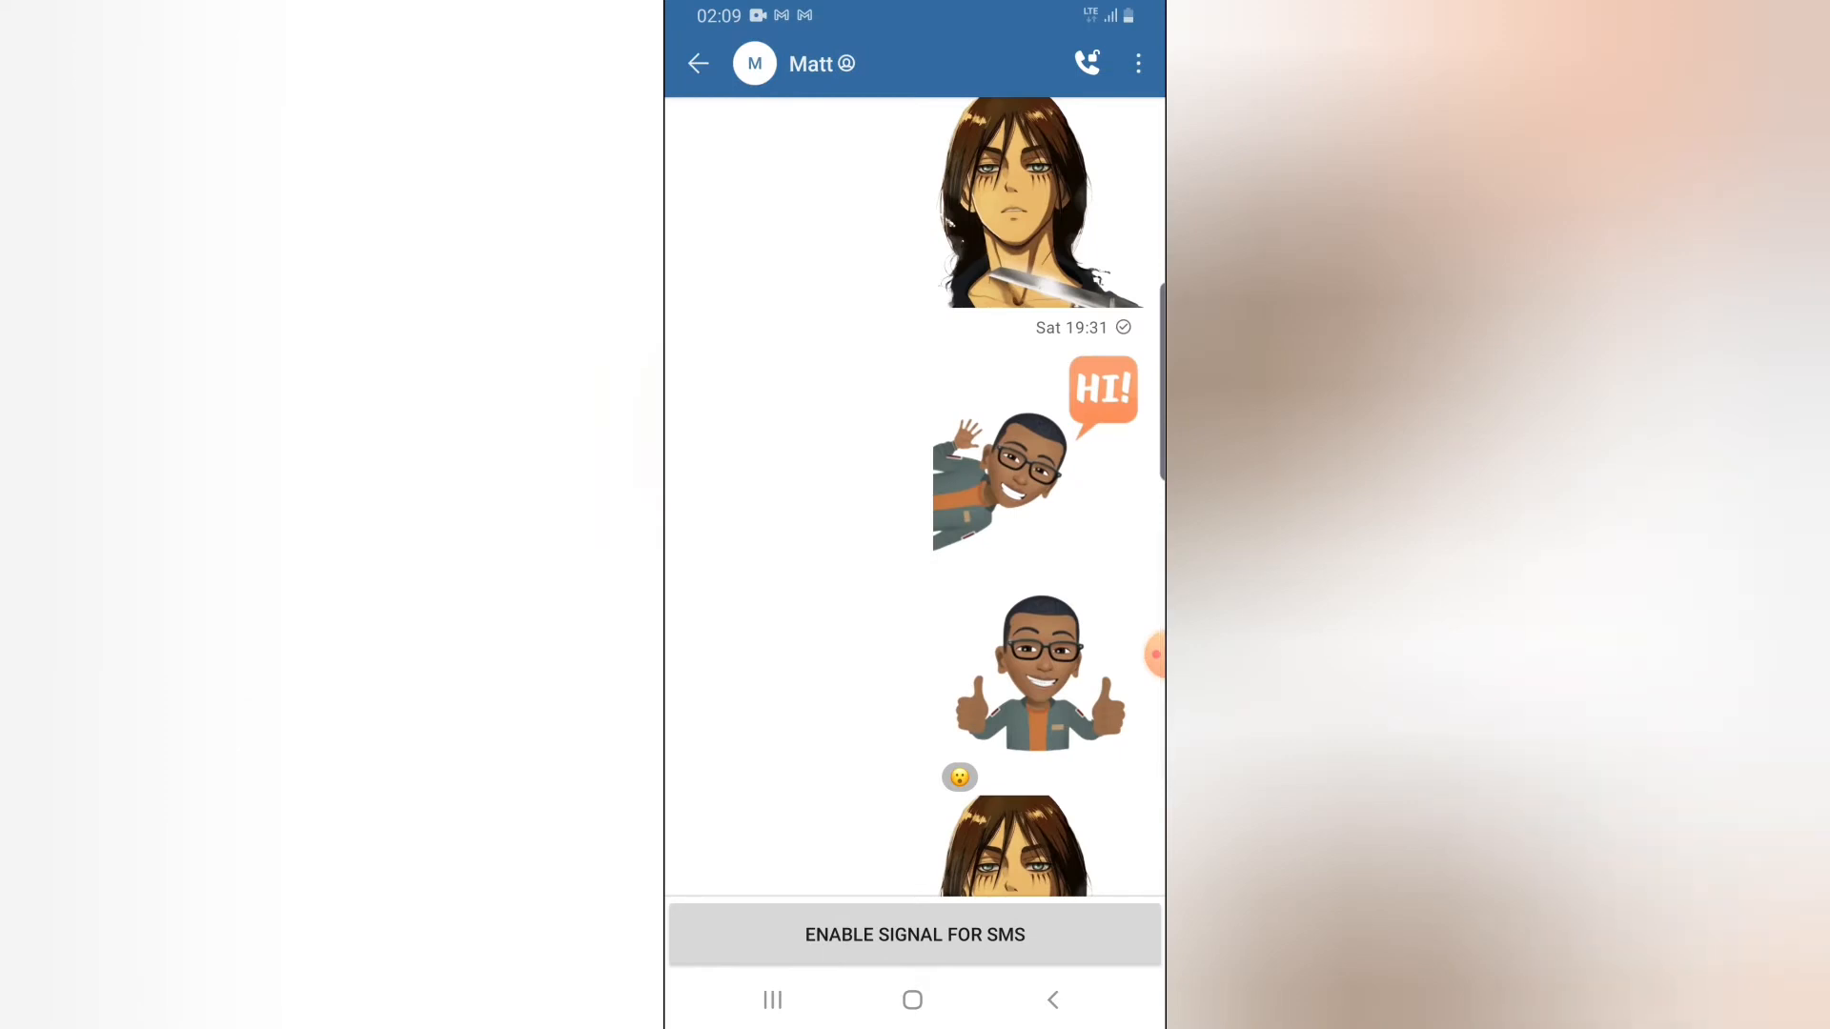
{"action": "left_click", "coordinate": [698, 63]}
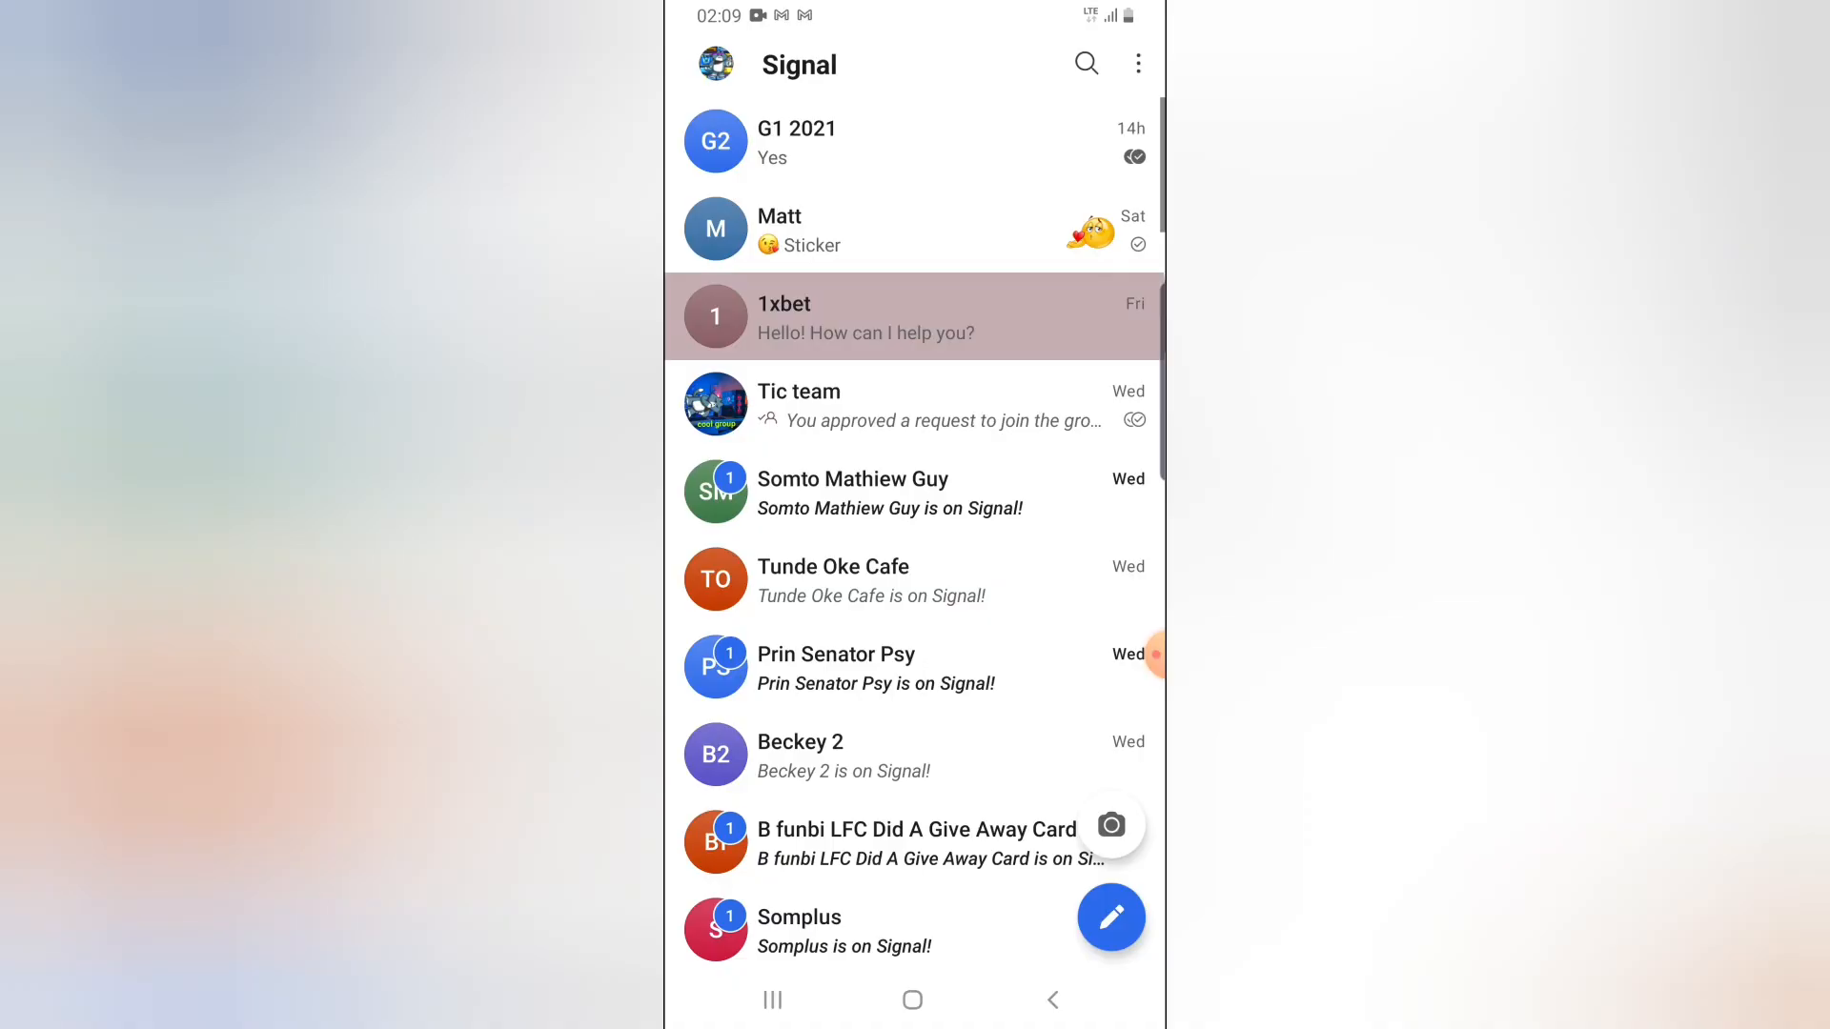
Briefly view the 1xbet chat, then enter the G1 2021 group conversation
{"action": "left_click", "coordinate": [913, 317]}
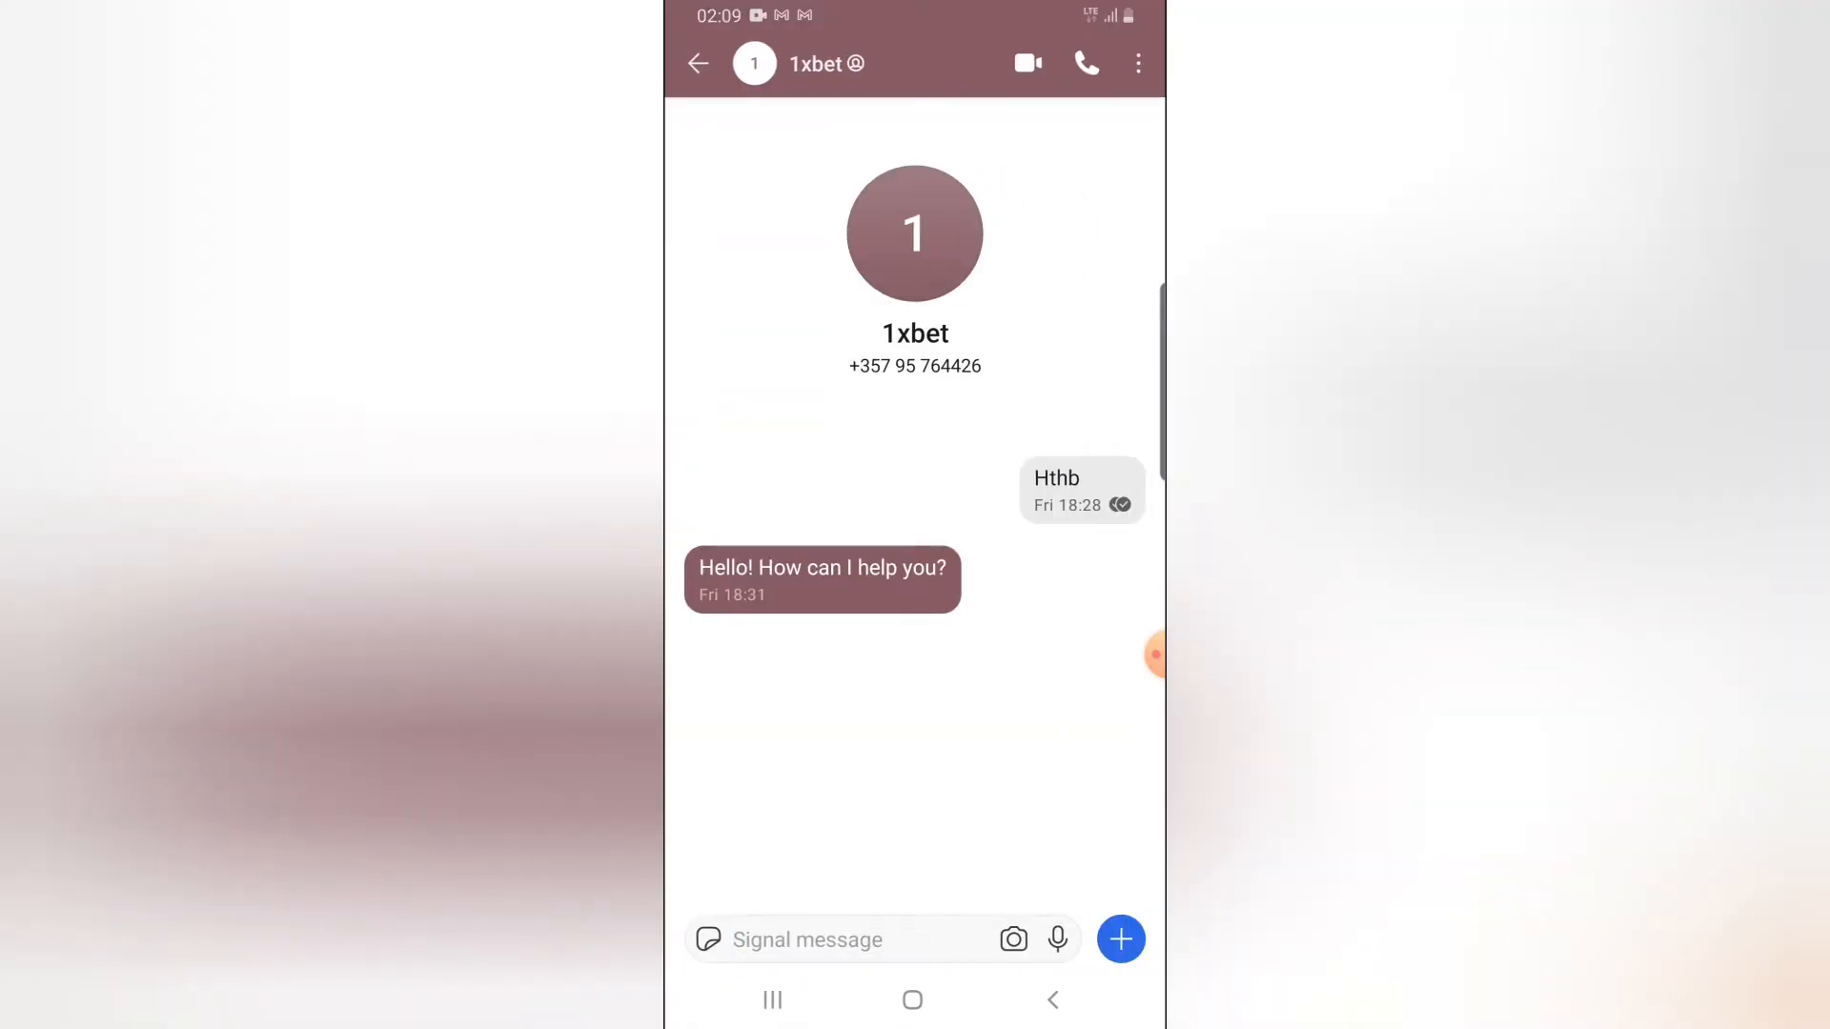
{"action": "left_click", "coordinate": [698, 63]}
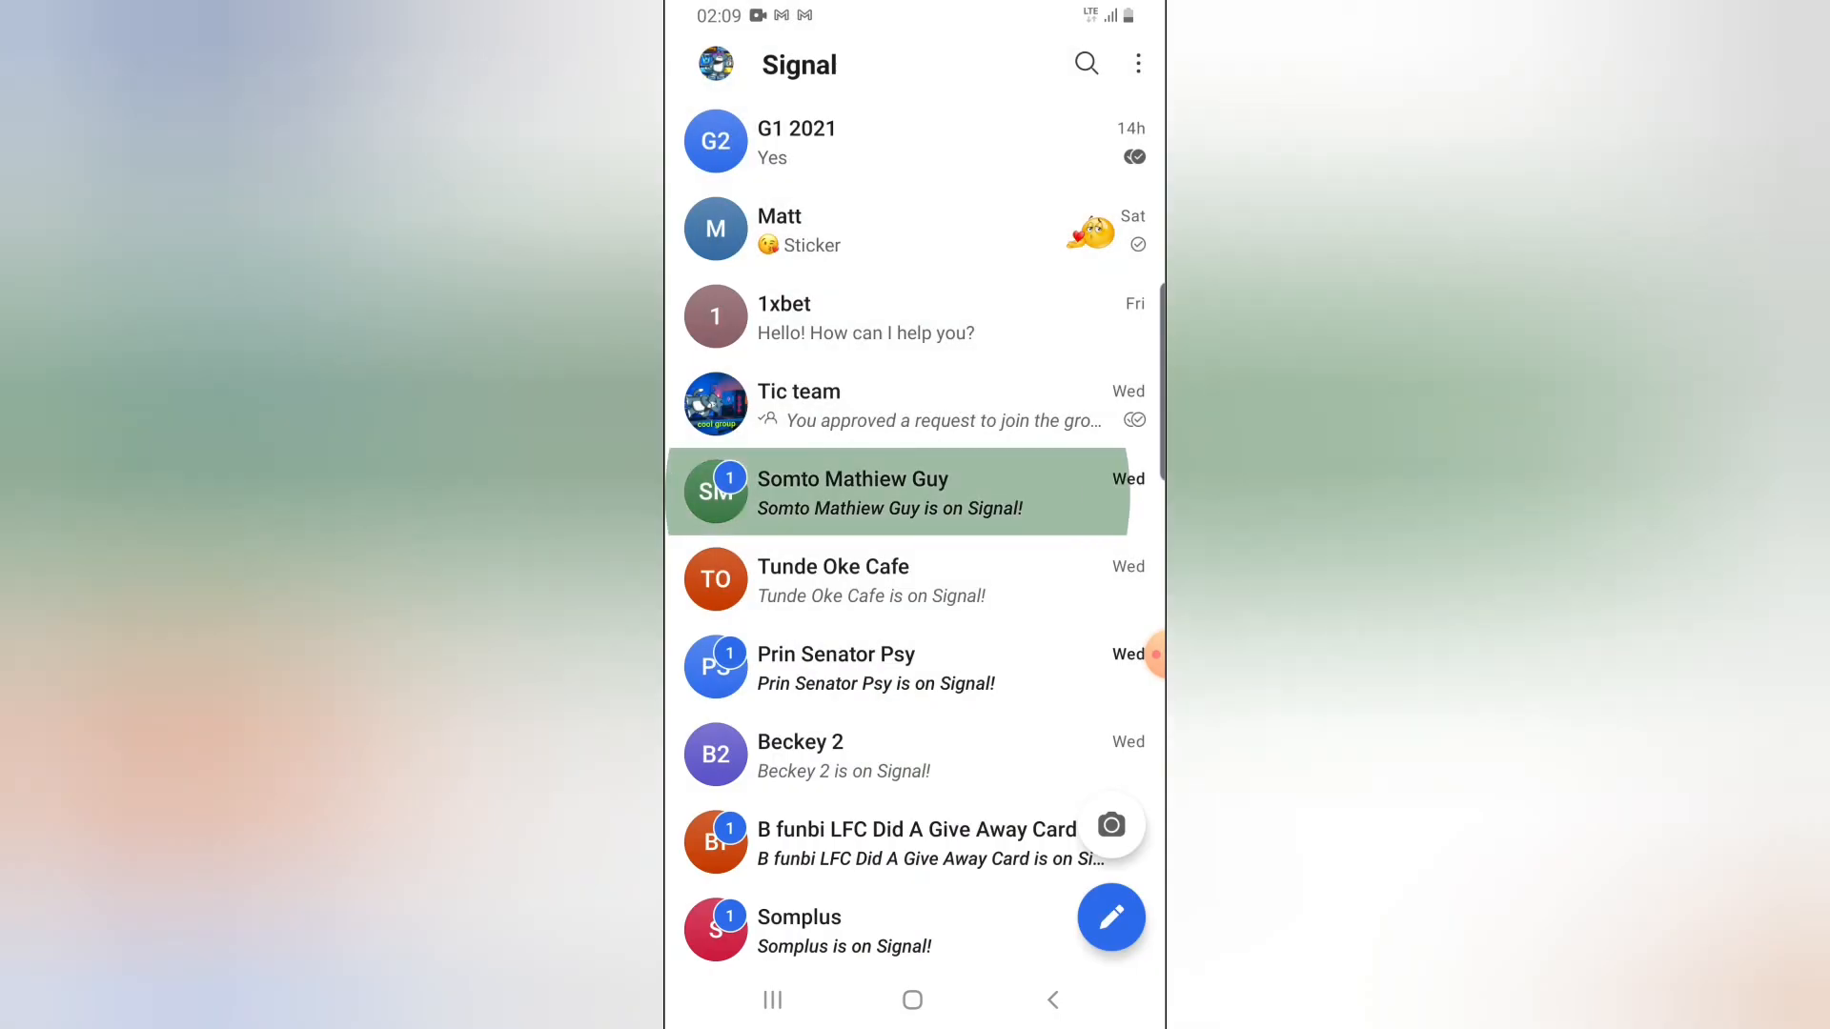
{"action": "left_click", "coordinate": [898, 492]}
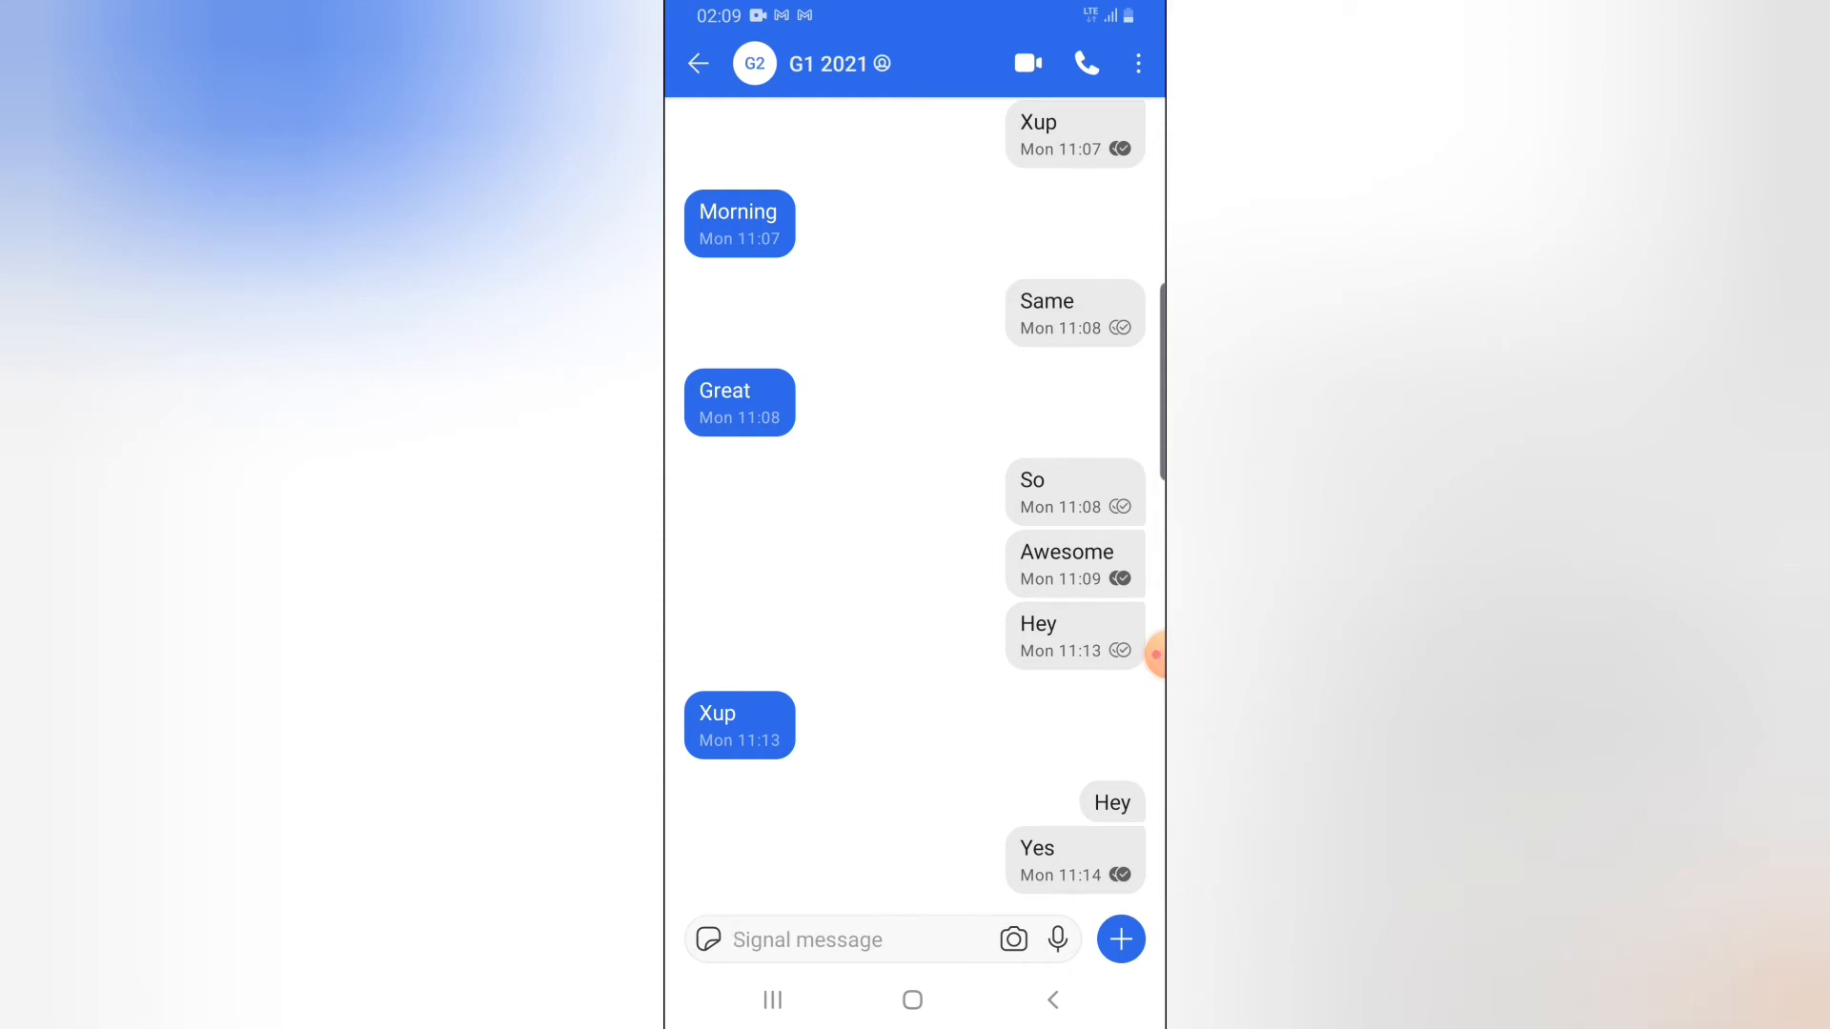
Set the chat colour to magenta and send the message 'Hu' in G1 2021
{"action": "left_click", "coordinate": [839, 63]}
{"action": "type", "text": "H"}
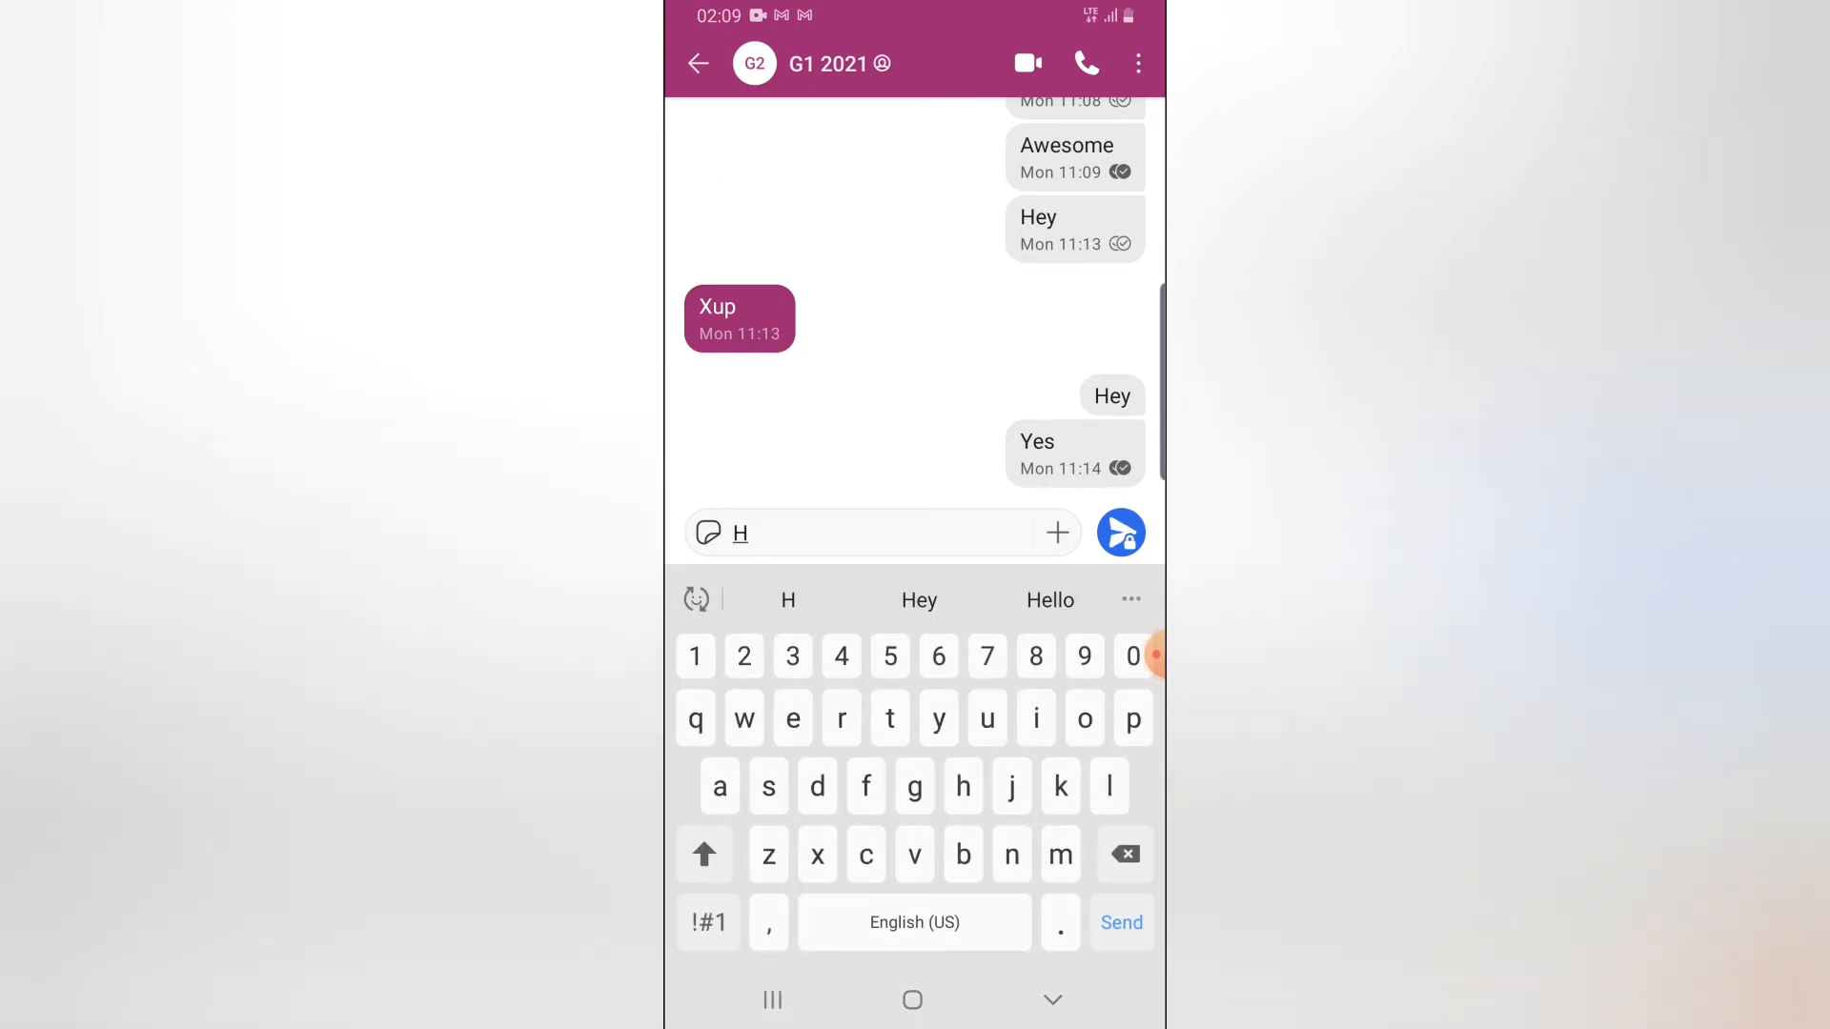
{"action": "left_click", "coordinate": [1119, 532]}
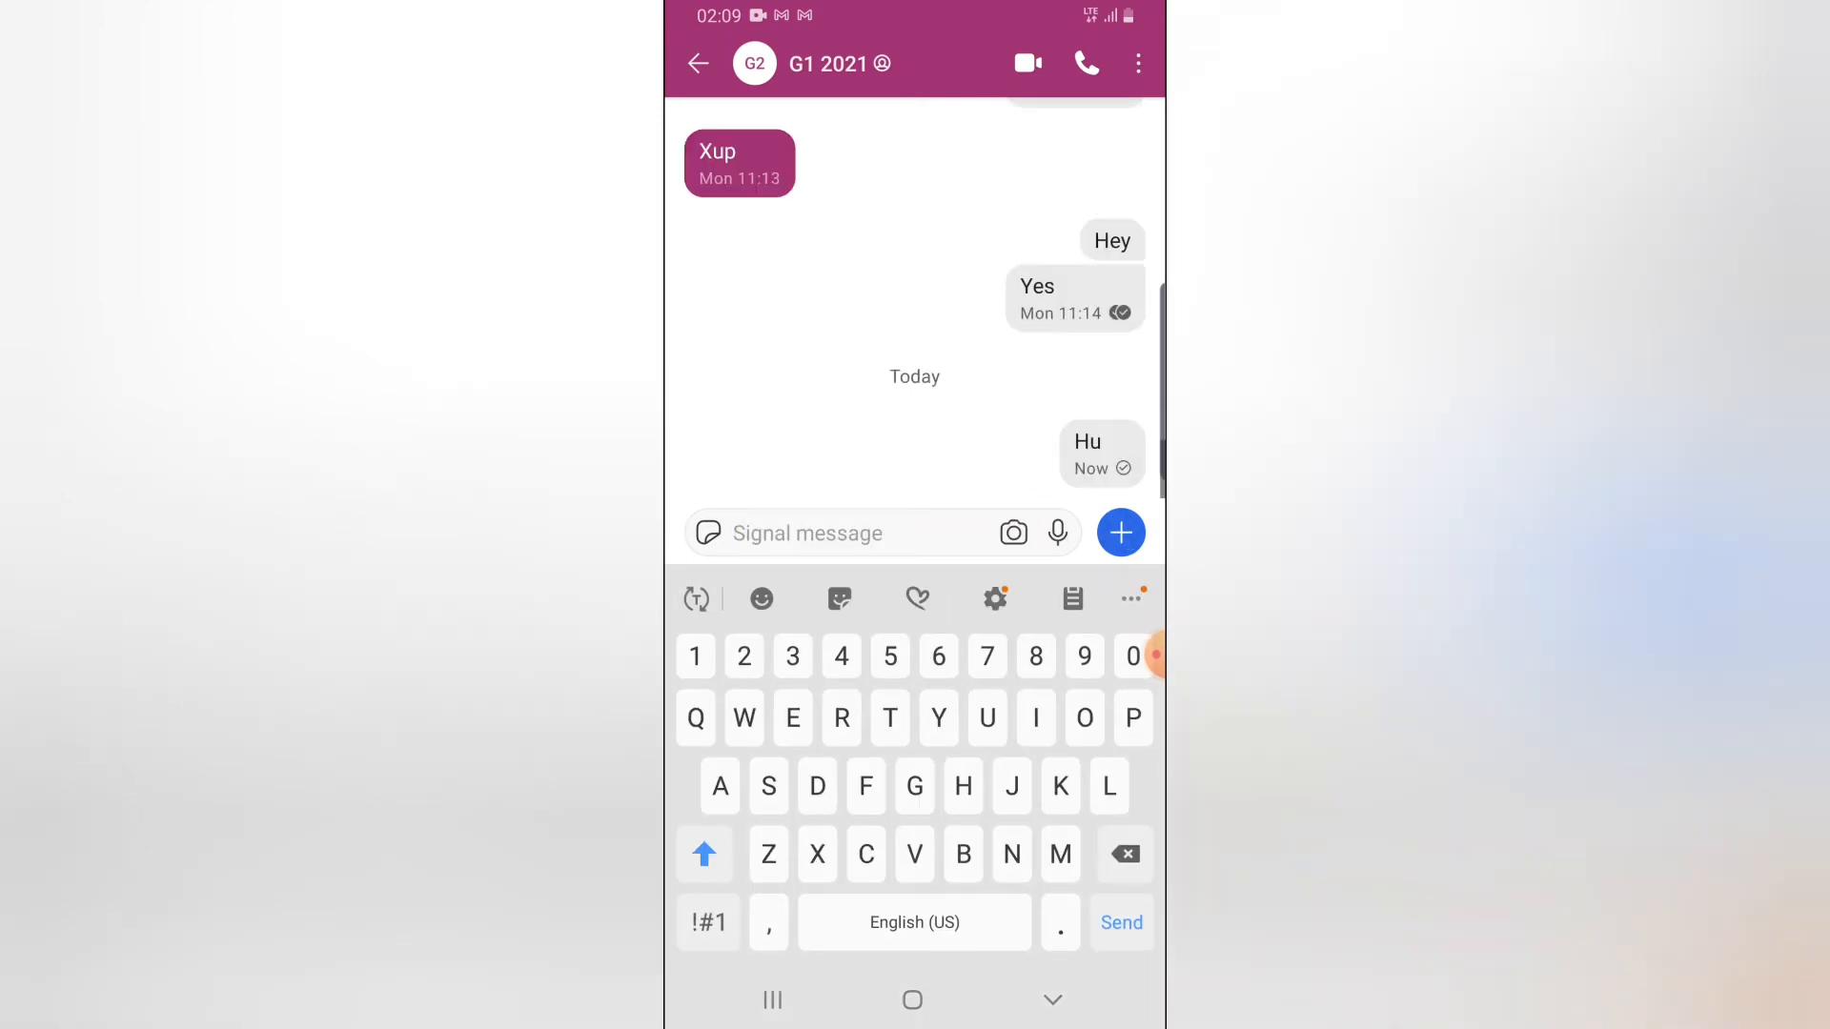
{"action": "left_click", "coordinate": [817, 534]}
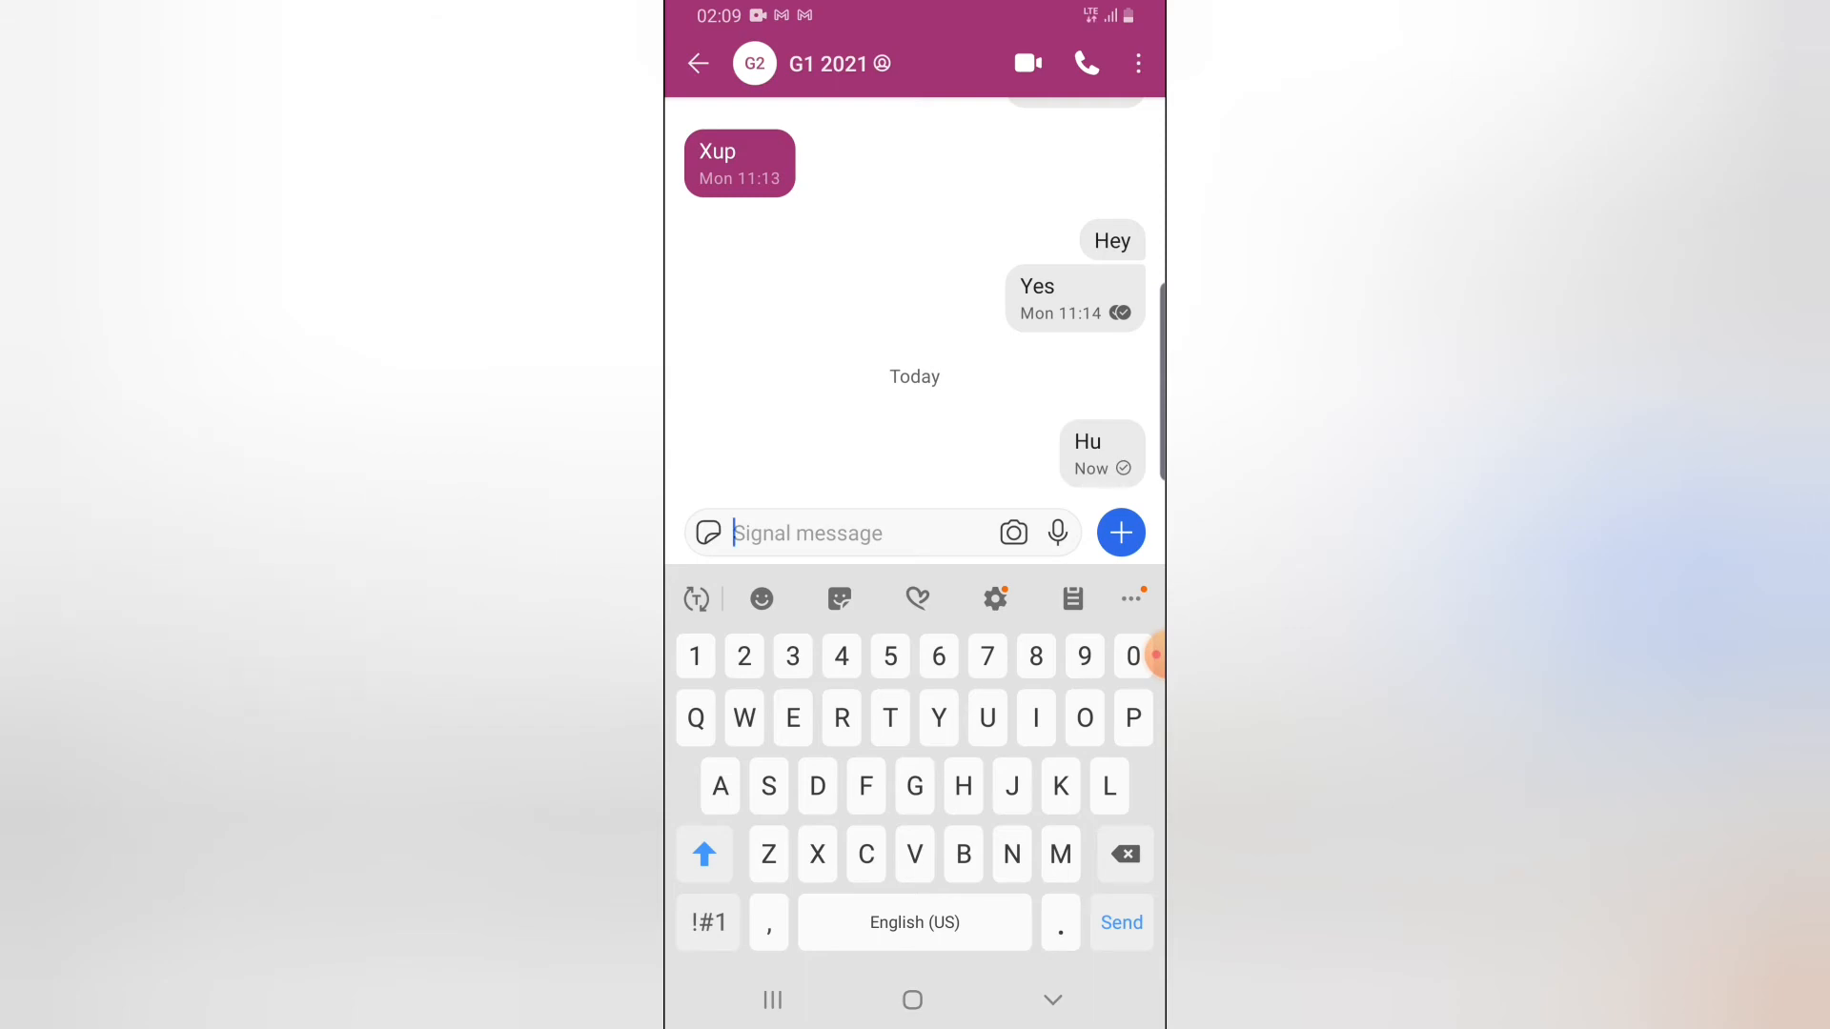
Switch the G1 2021 chat colour from magenta to red via its settings
{"action": "left_click", "coordinate": [841, 63]}
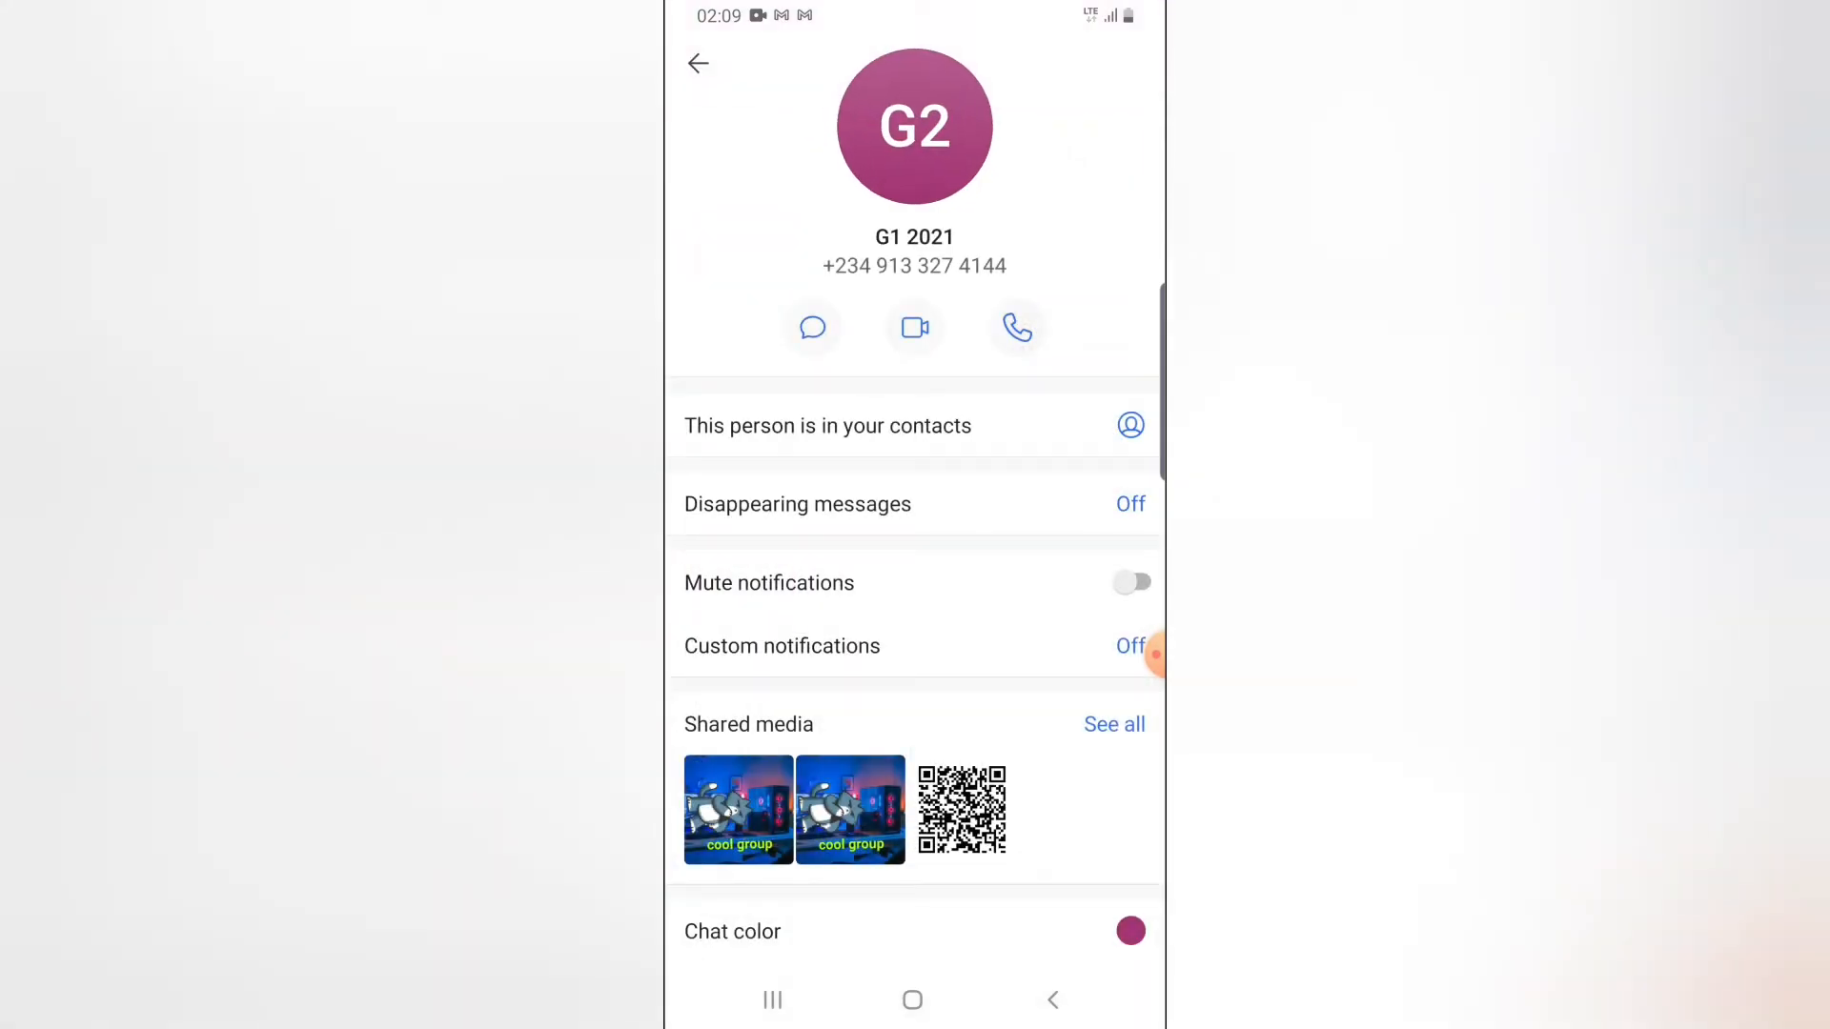
{"action": "left_click", "coordinate": [732, 932]}
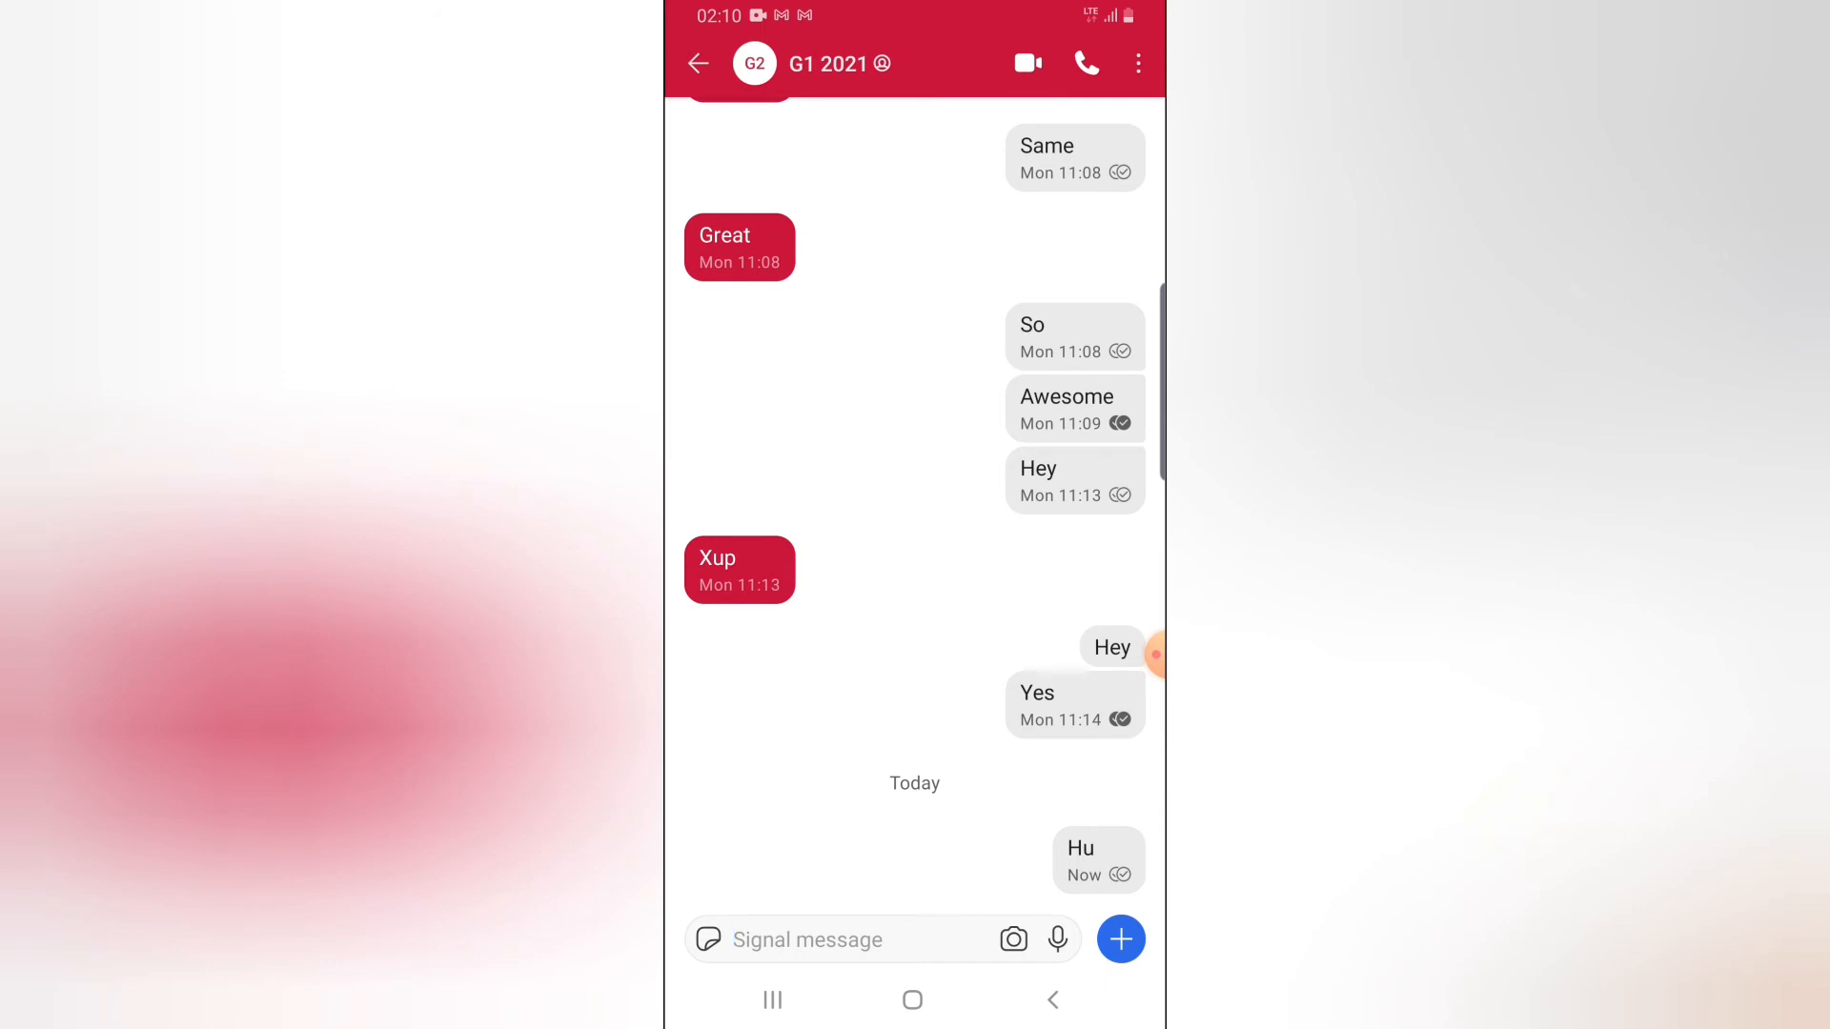
{"action": "left_click", "coordinate": [697, 65]}
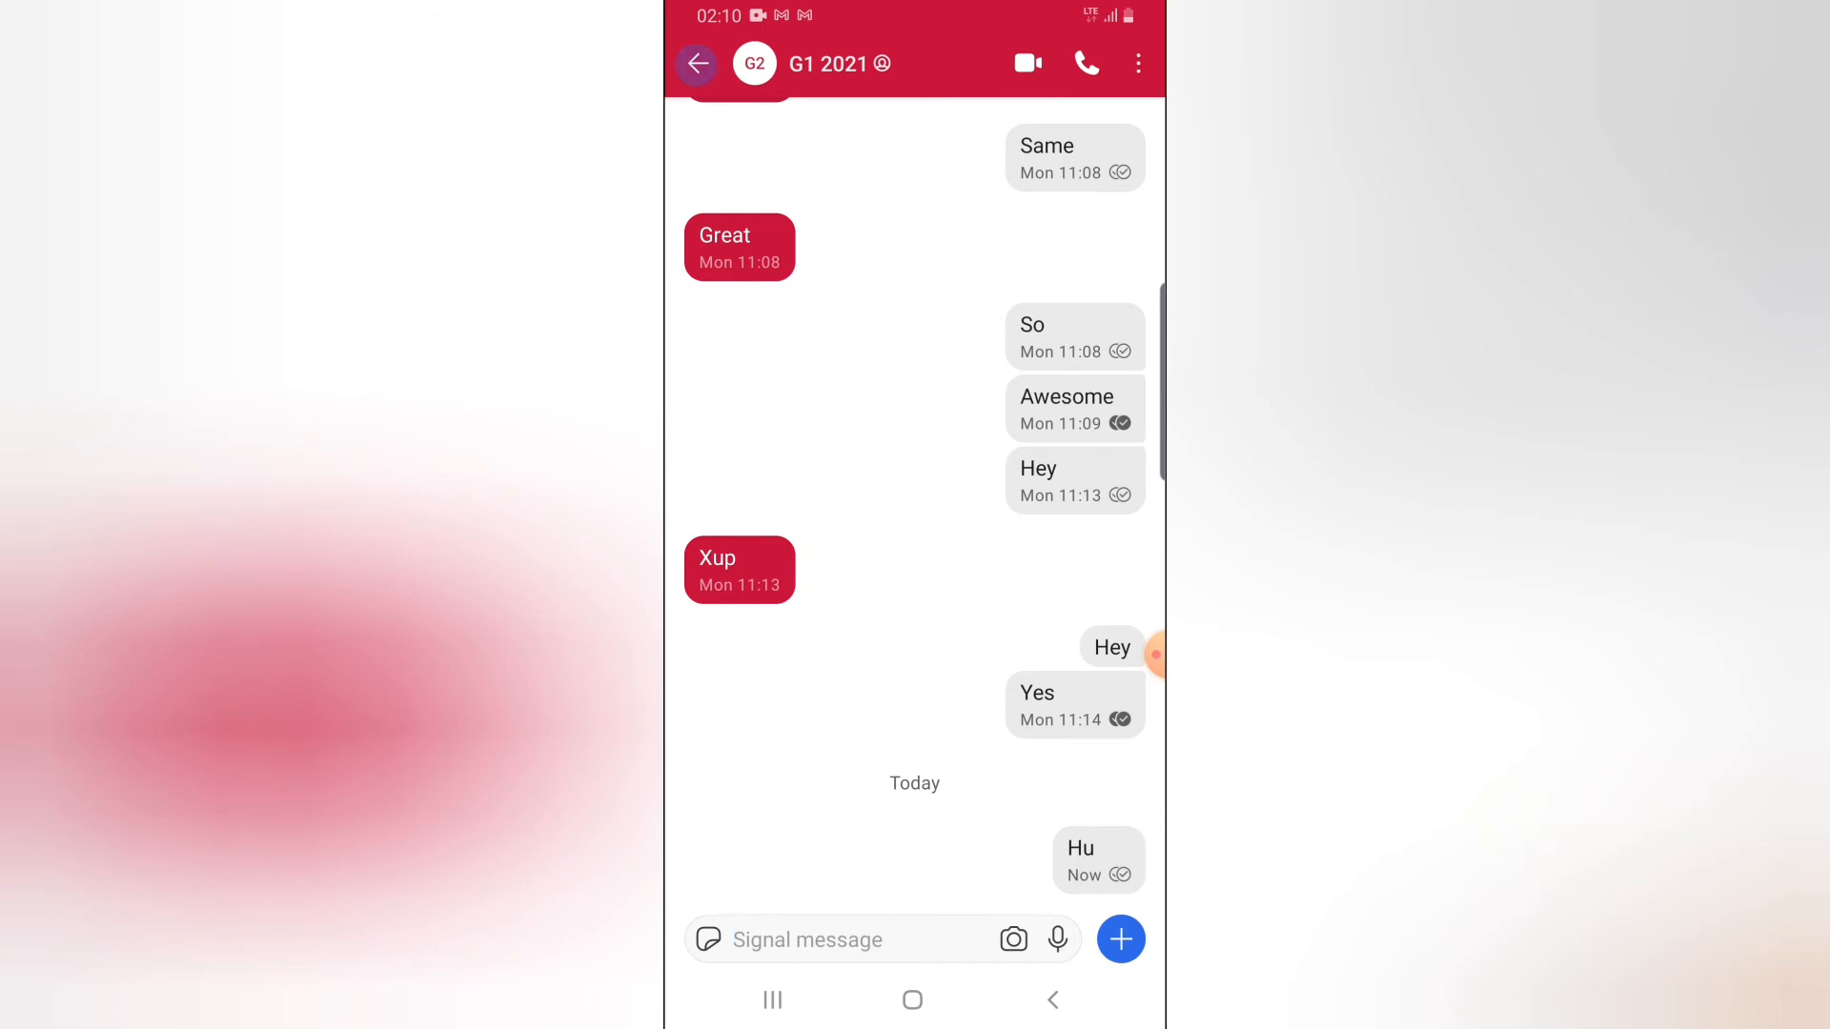
Set Matt's chat colour to purple after trying green
{"action": "left_click", "coordinate": [696, 65]}
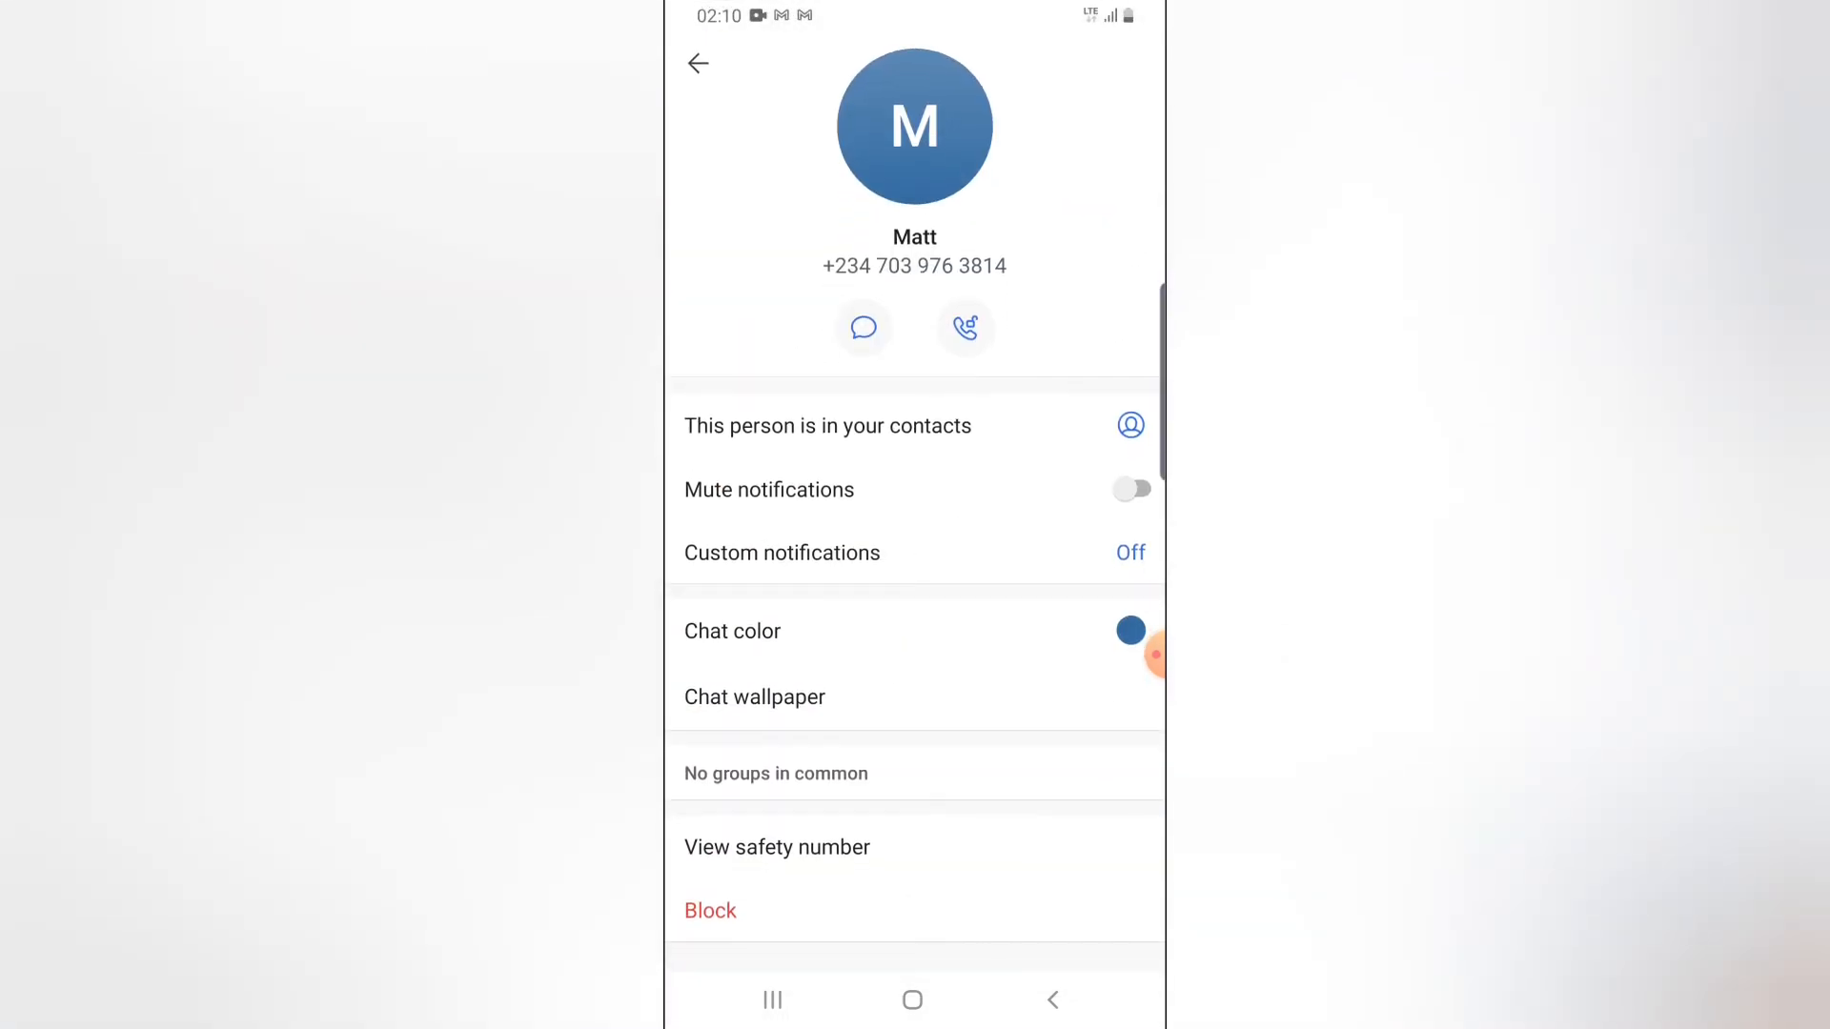
{"action": "left_click", "coordinate": [732, 630]}
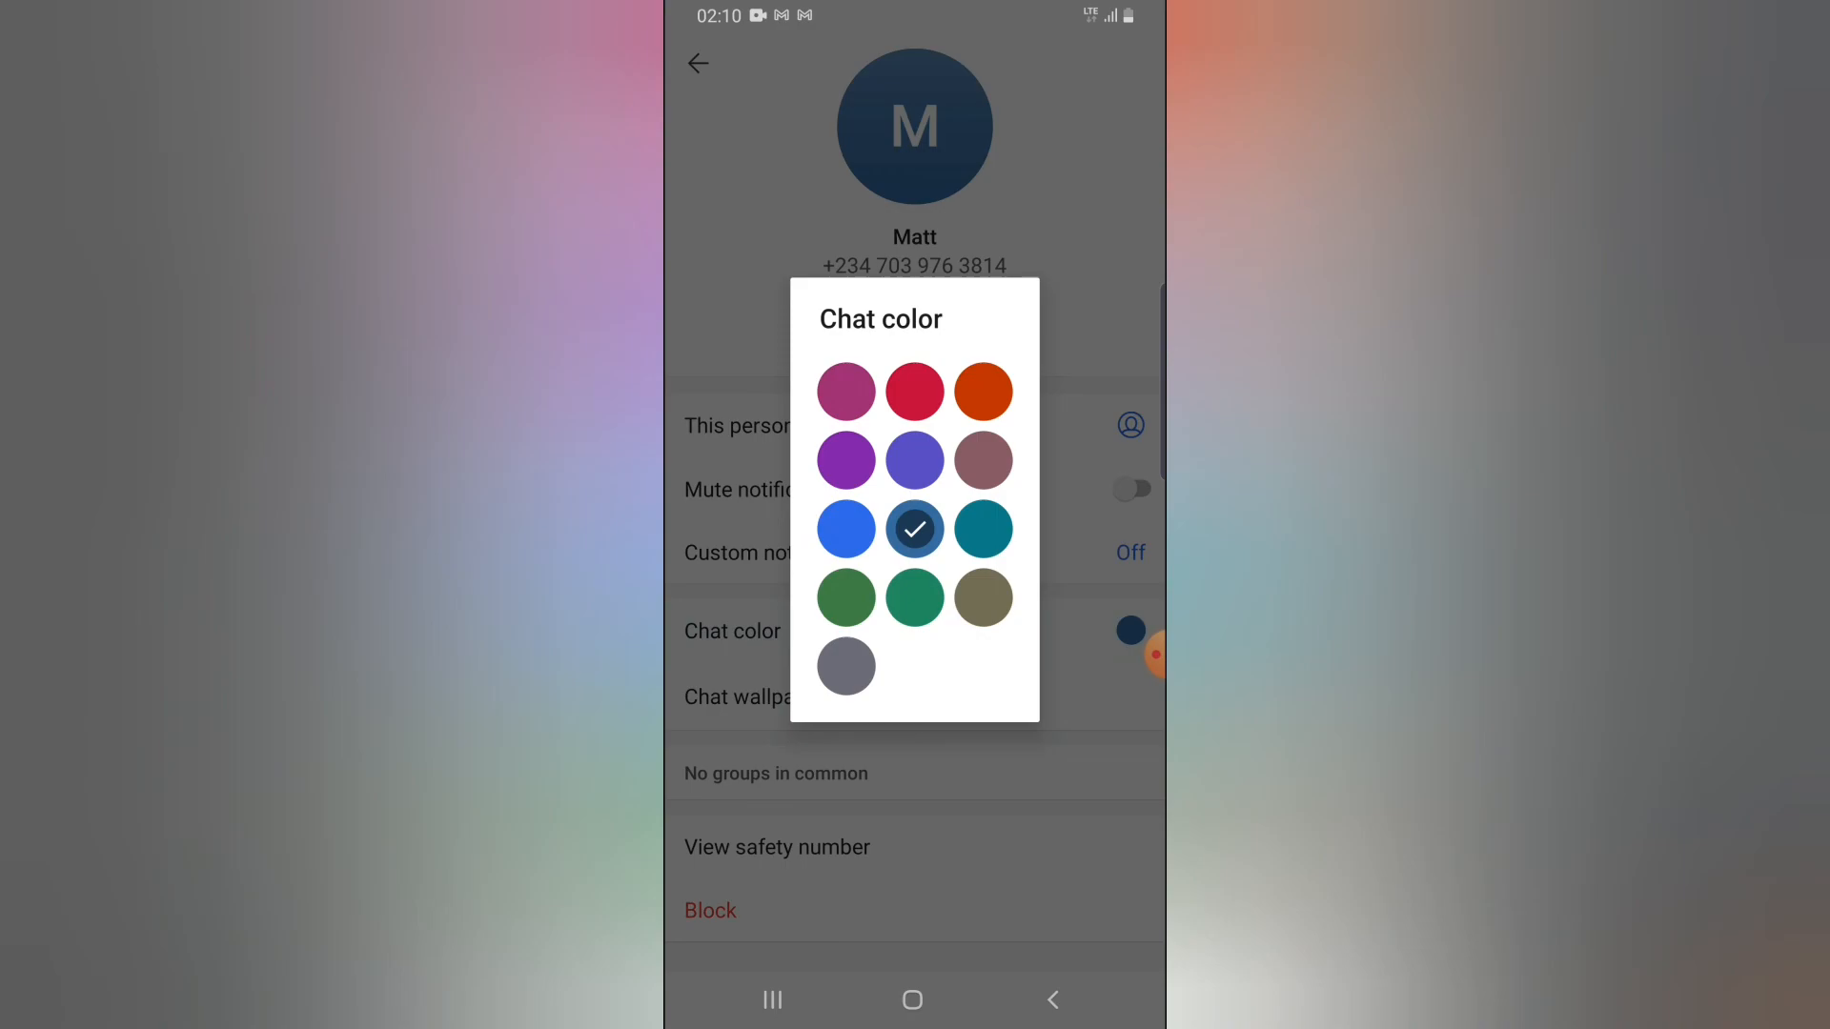
{"action": "left_click", "coordinate": [913, 597]}
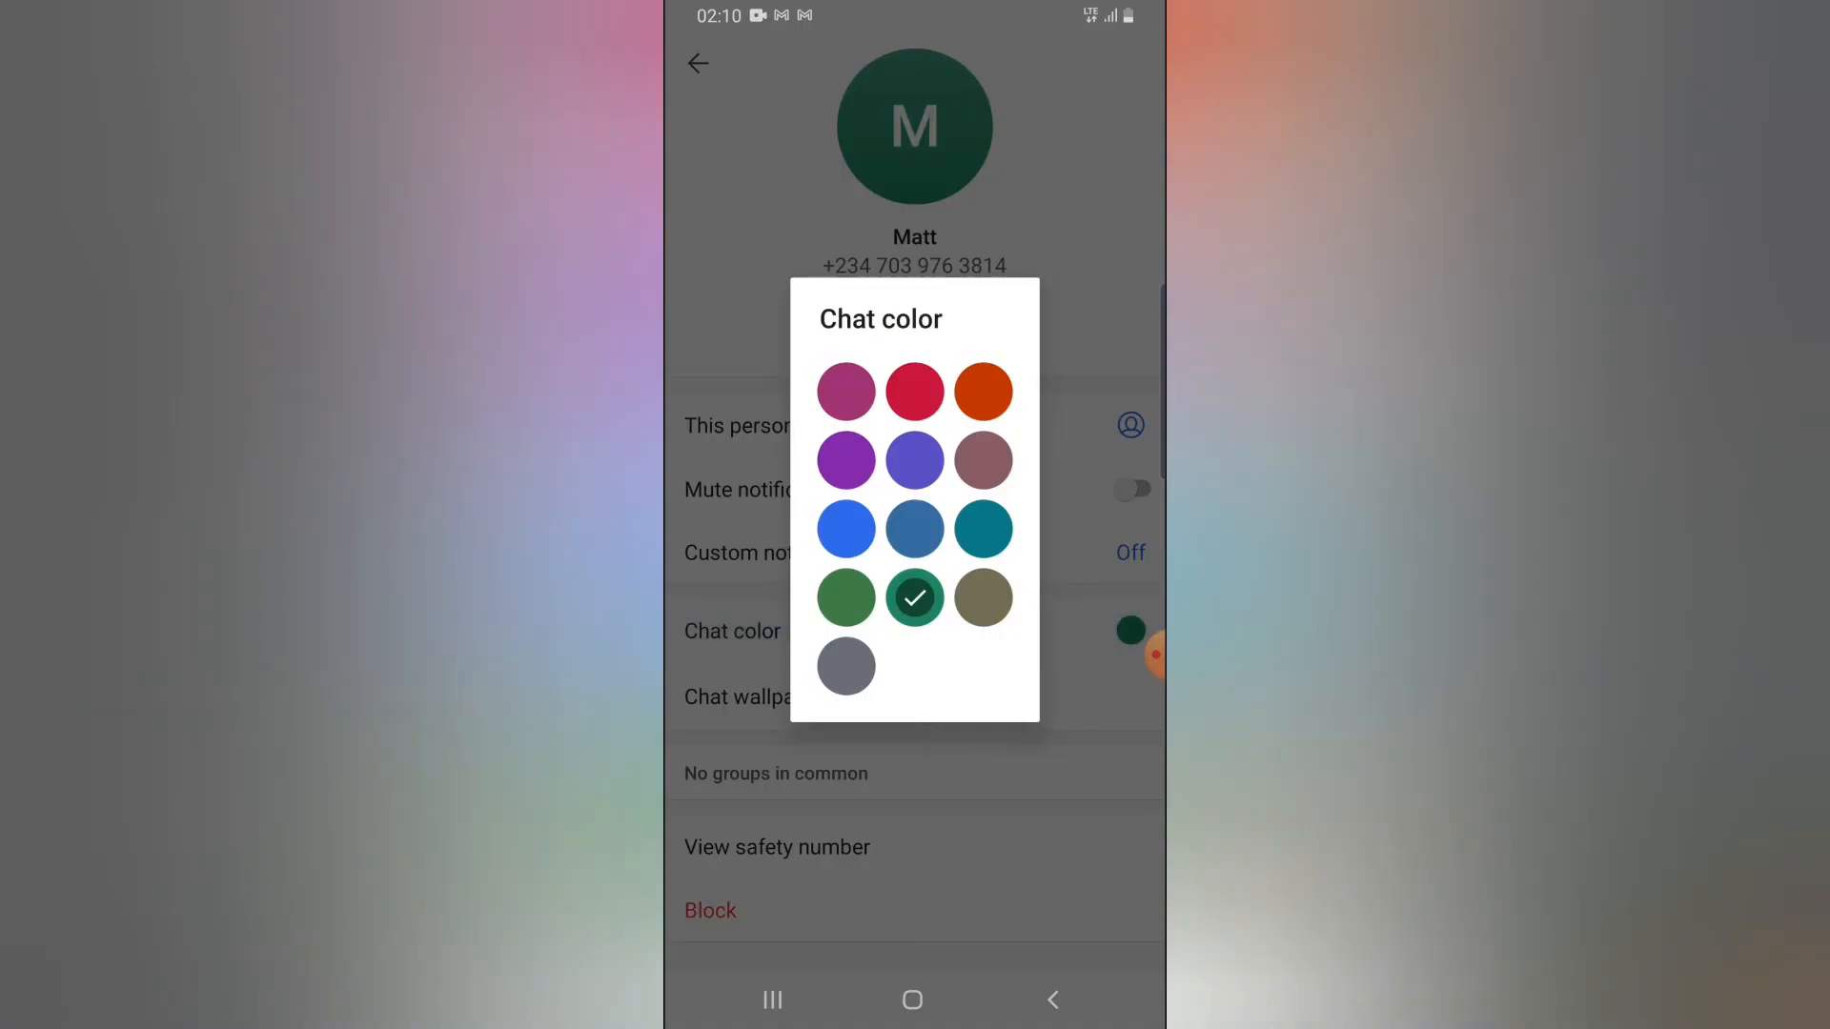
{"action": "left_click", "coordinate": [844, 460]}
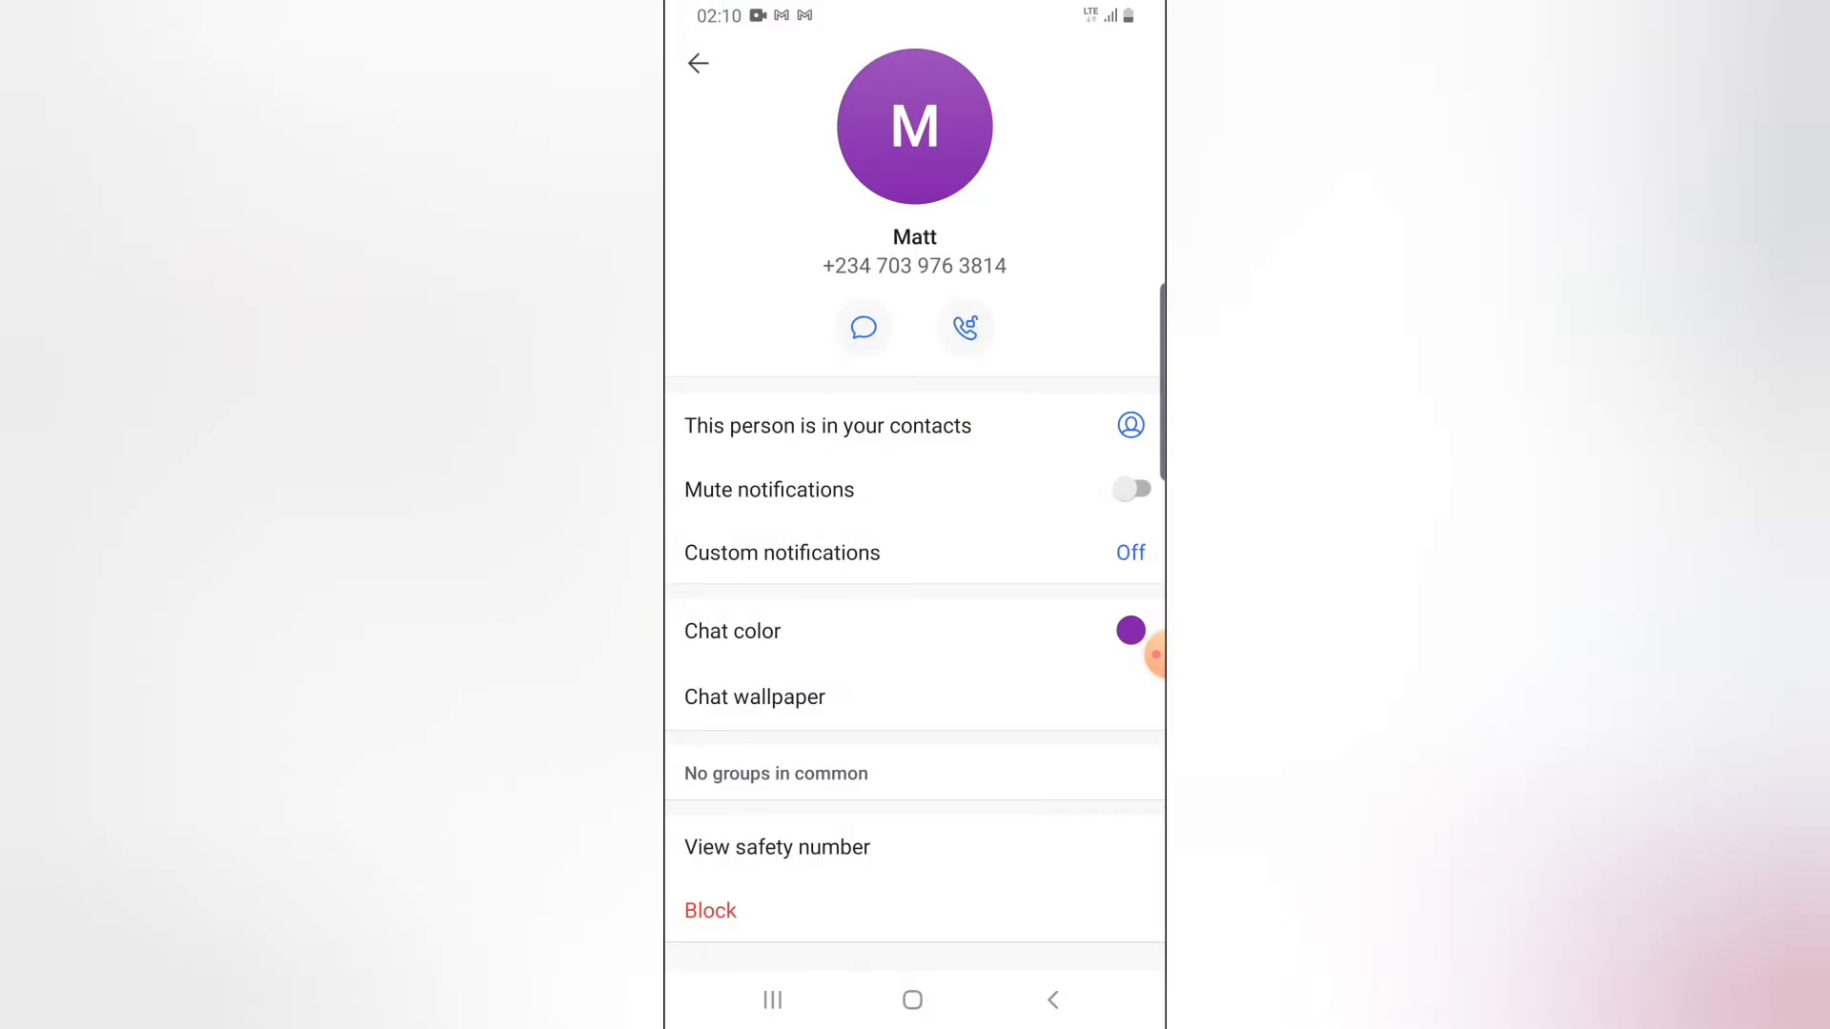
Return from Matt's settings to the conversation list
{"action": "left_click", "coordinate": [697, 63]}
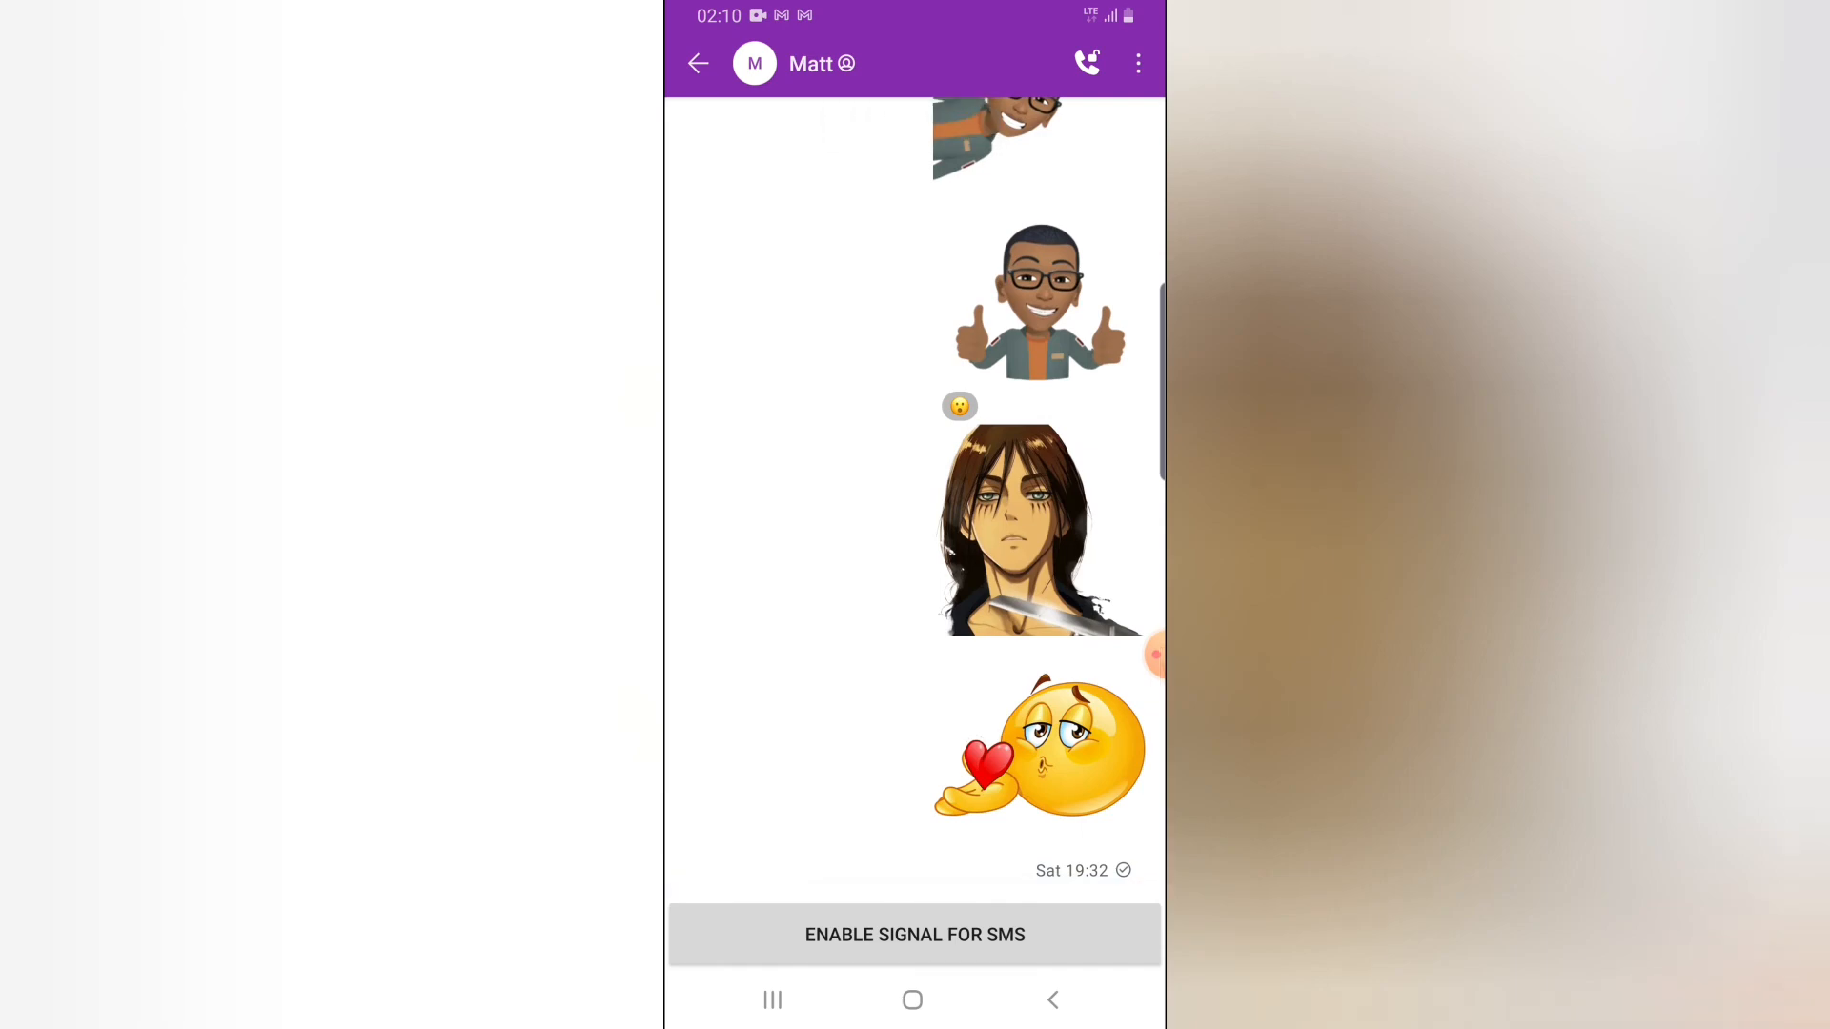
{"action": "left_click", "coordinate": [697, 63]}
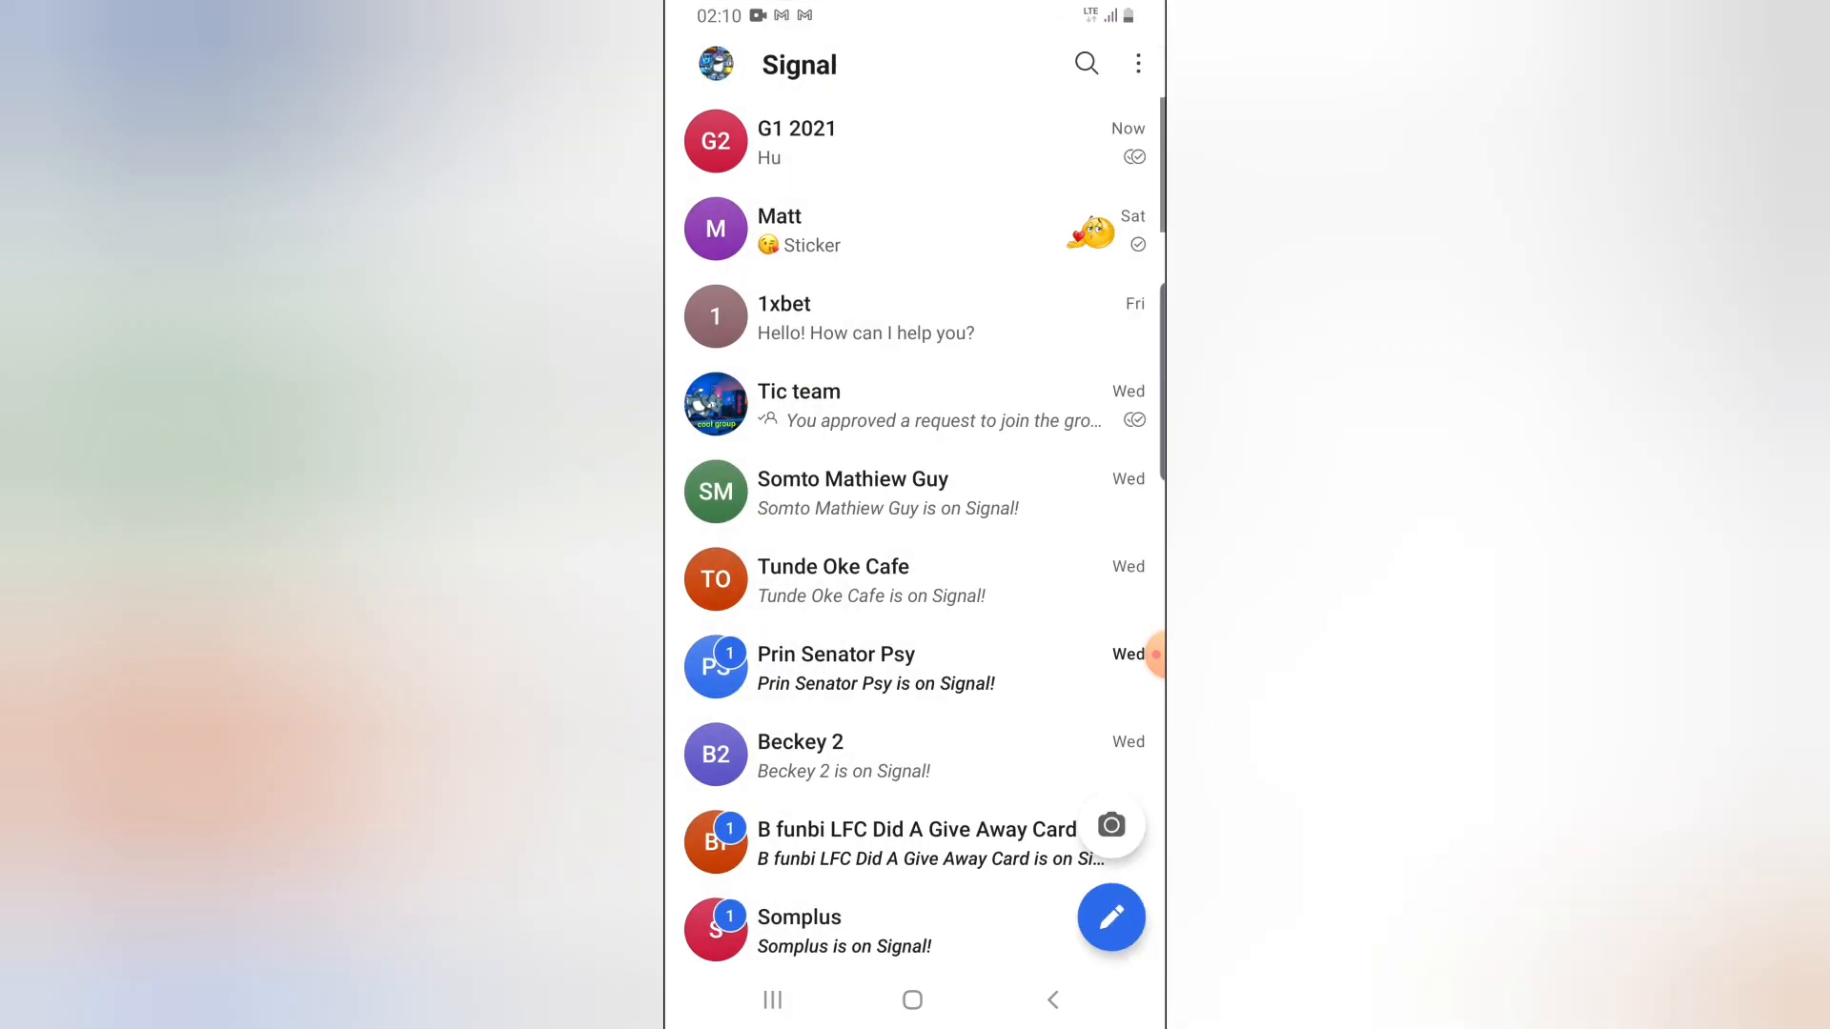